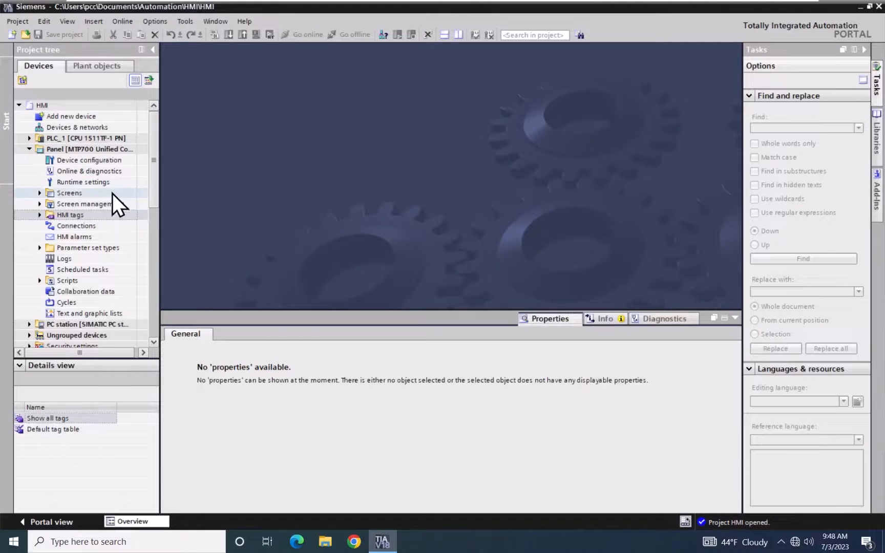
Expand the MTP700 panel's HMI tags folder to reveal the Default tag table
click(70, 215)
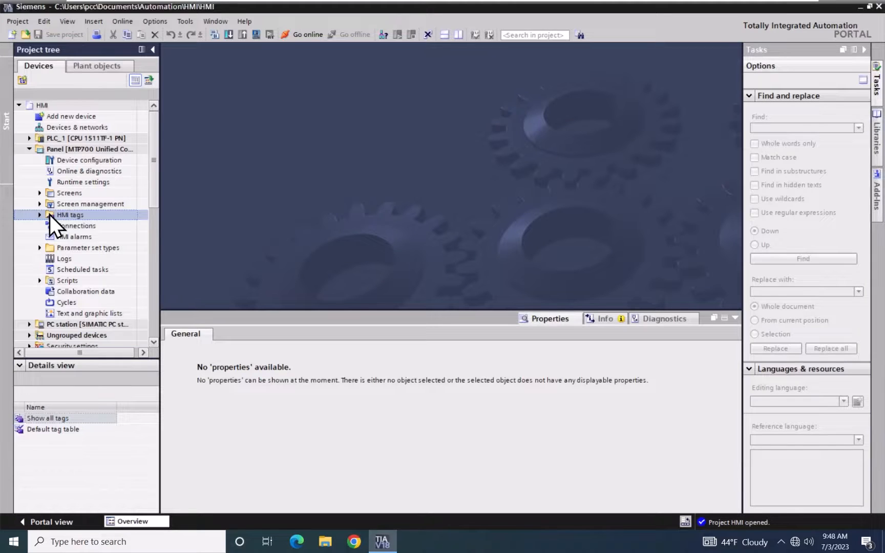
click(39, 215)
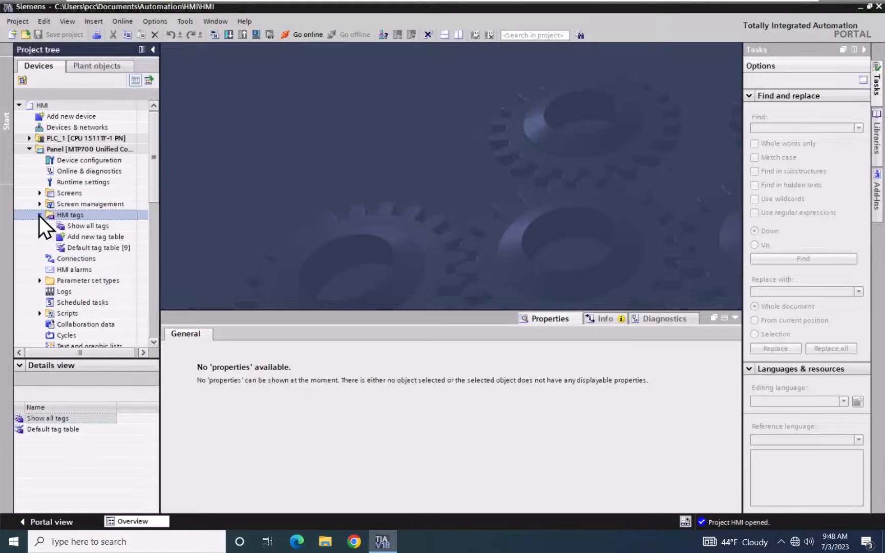
mouse_move(181, 260)
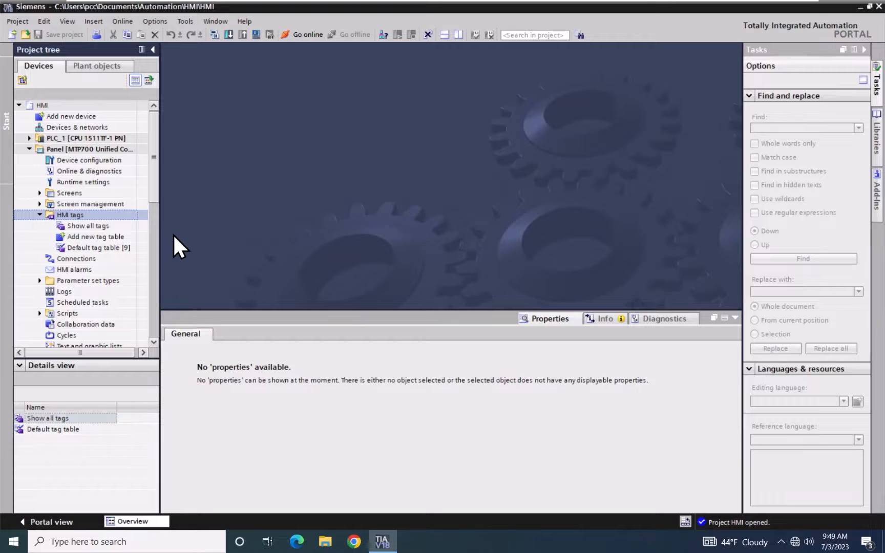
mouse_move(172, 234)
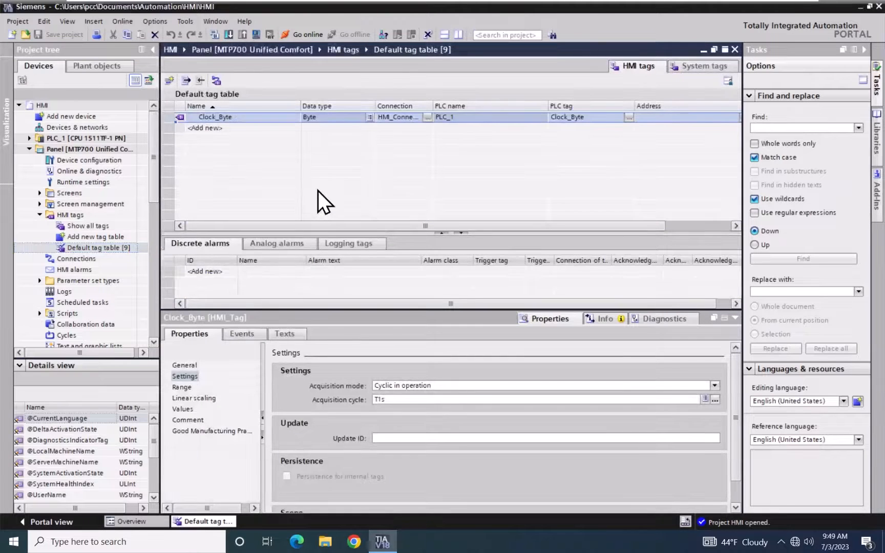
mouse_move(339, 178)
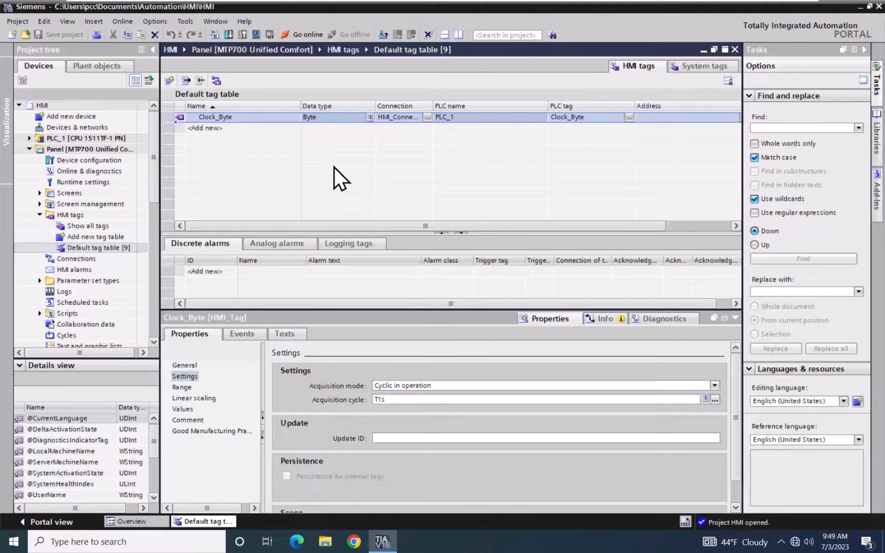
mouse_move(277, 158)
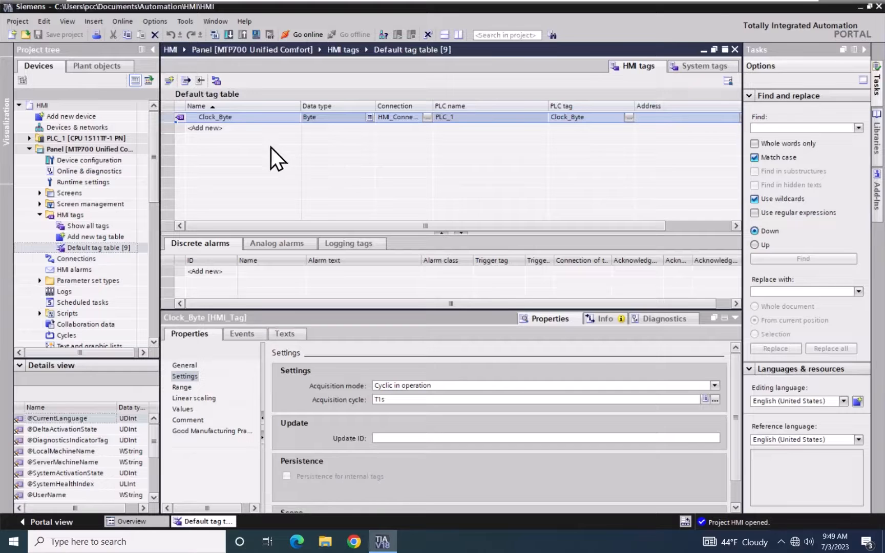
mouse_move(372, 178)
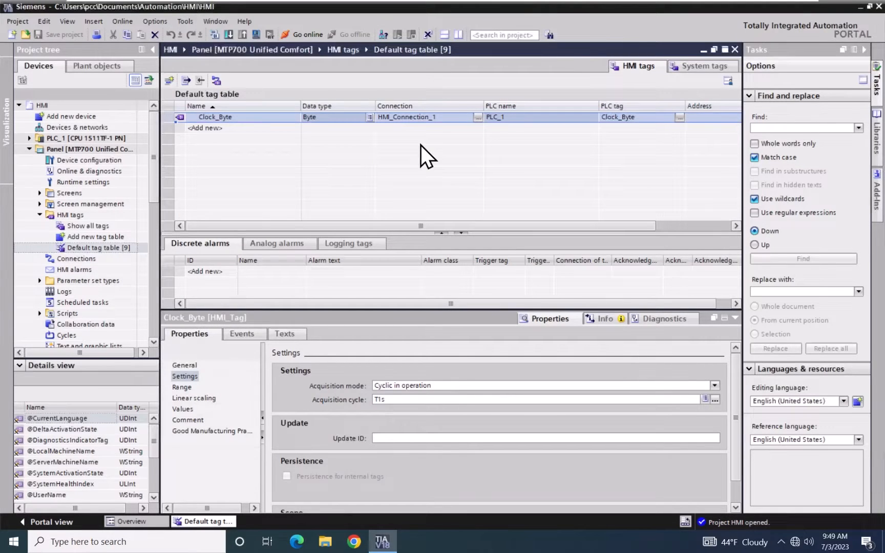
mouse_move(59, 274)
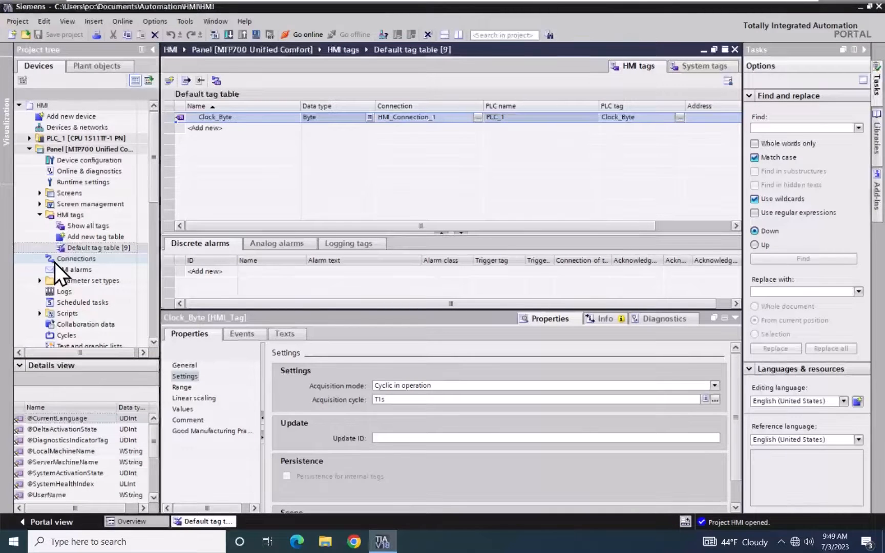
Open the panel's Connections editor to view HMI_Connection_1 to PLC_1
click(76, 259)
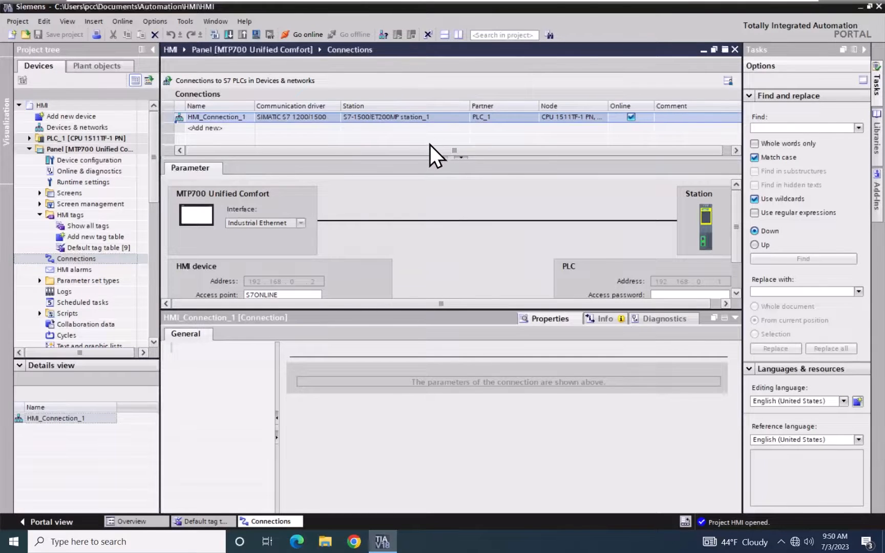
mouse_move(430, 155)
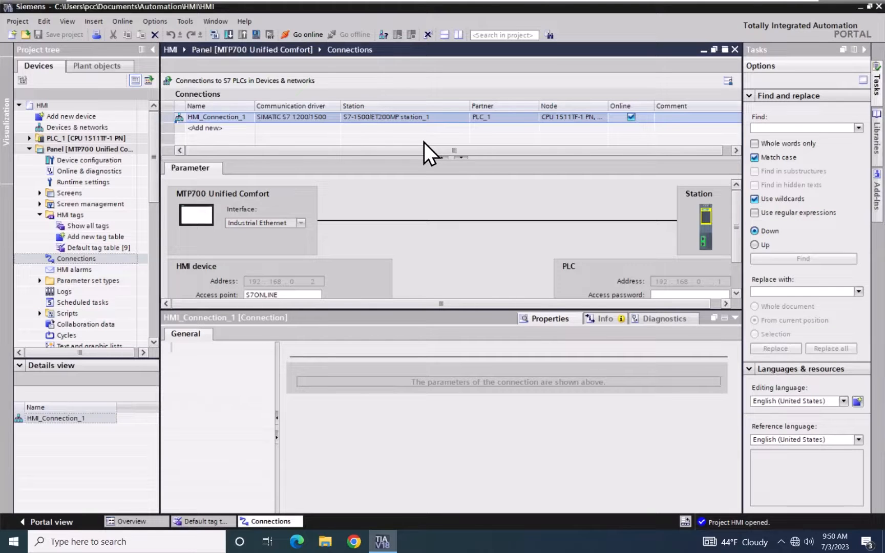
mouse_move(220, 144)
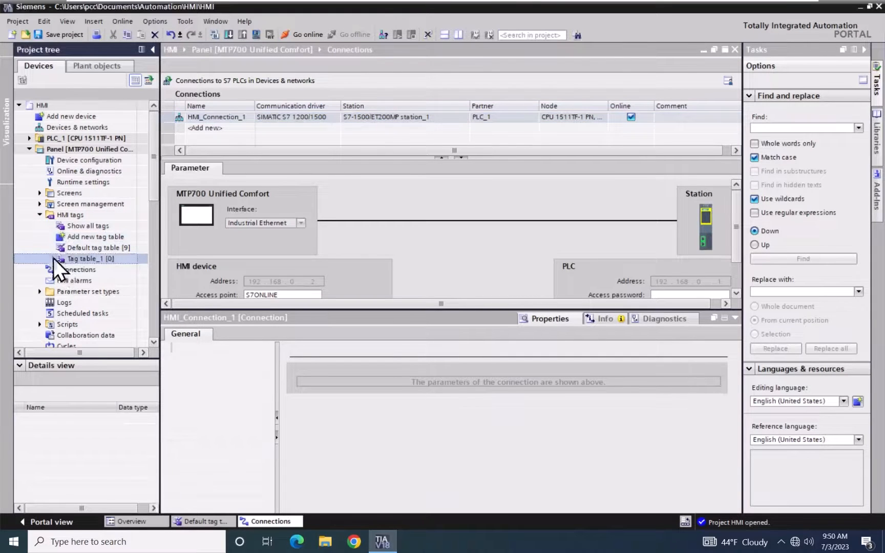
Rename Tag table_1 to 'HMI Demo Tags' and open the empty table
right_click(91, 259)
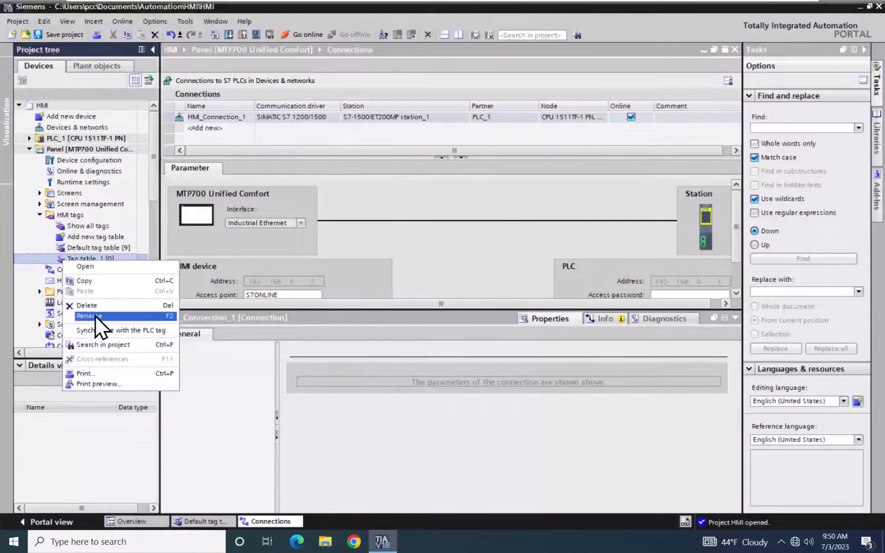
click(88, 315)
text(HMI Demo Tags)
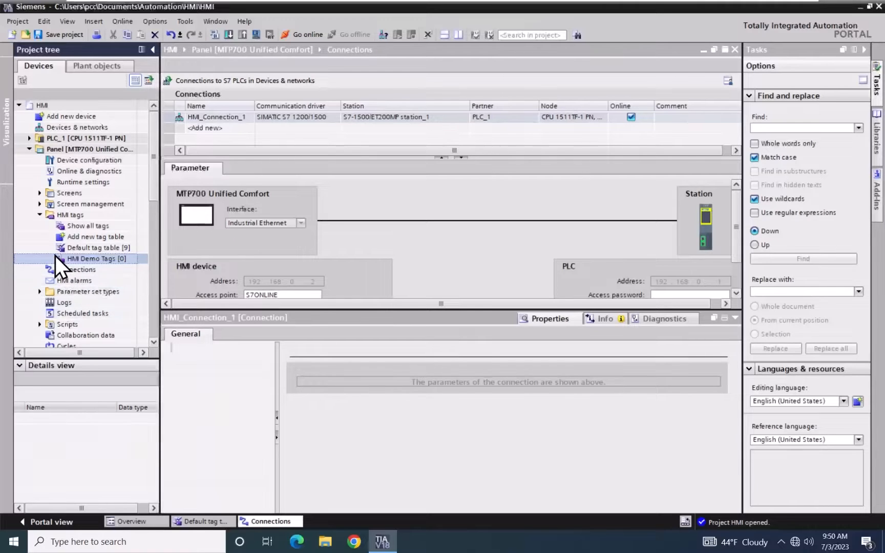
double_click(97, 259)
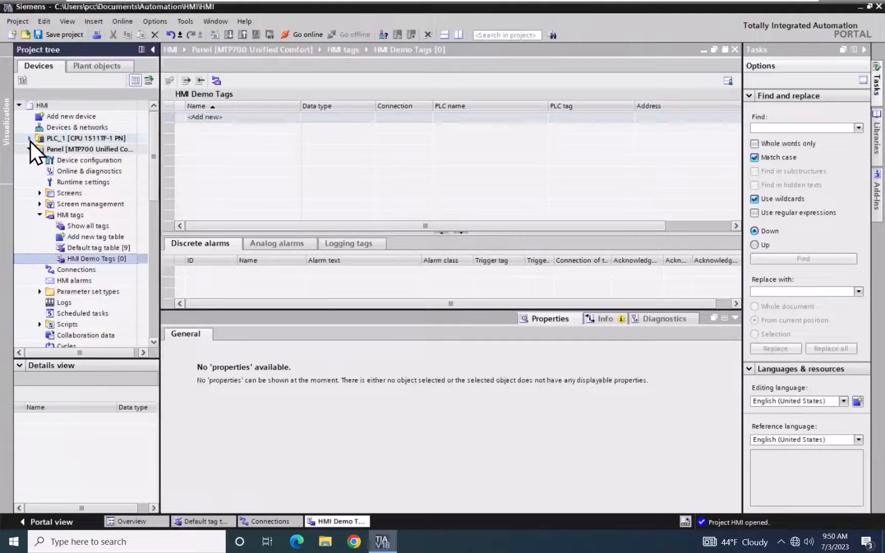
Expand PLC_1's PLC tags and list PLC Demo Tags, showing PLC_Int_Tag (Int)
click(30, 138)
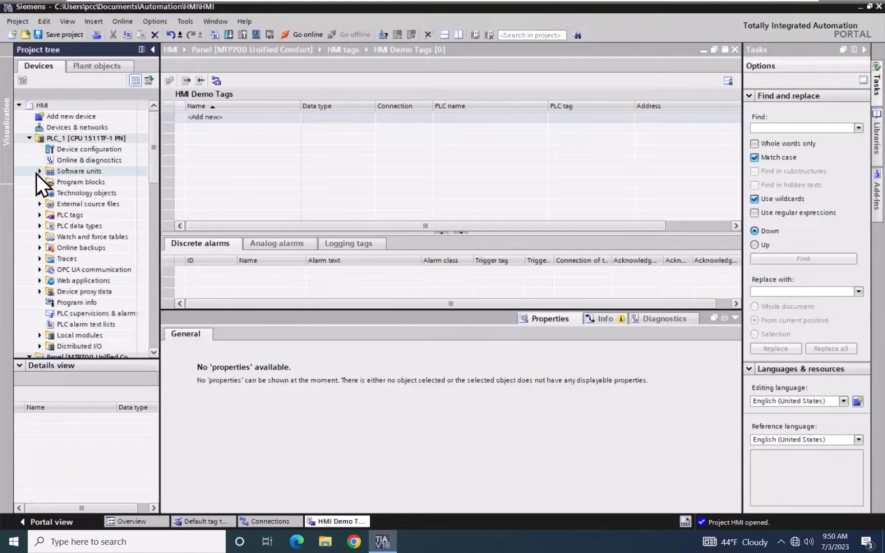
click(39, 215)
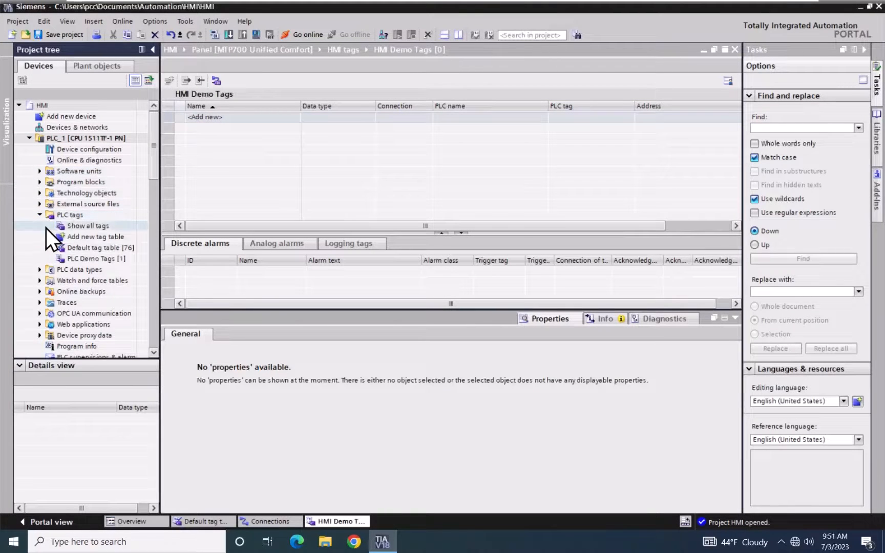
click(96, 259)
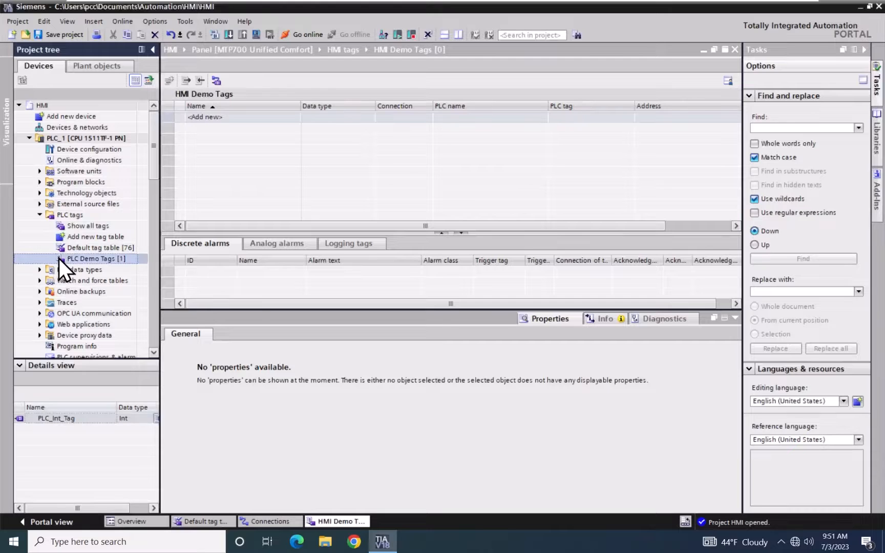
mouse_move(118, 273)
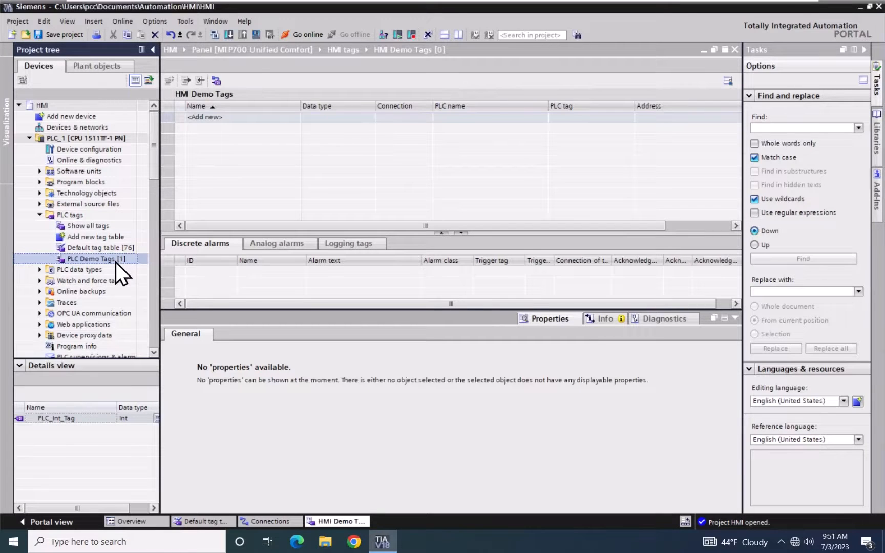
mouse_move(75, 459)
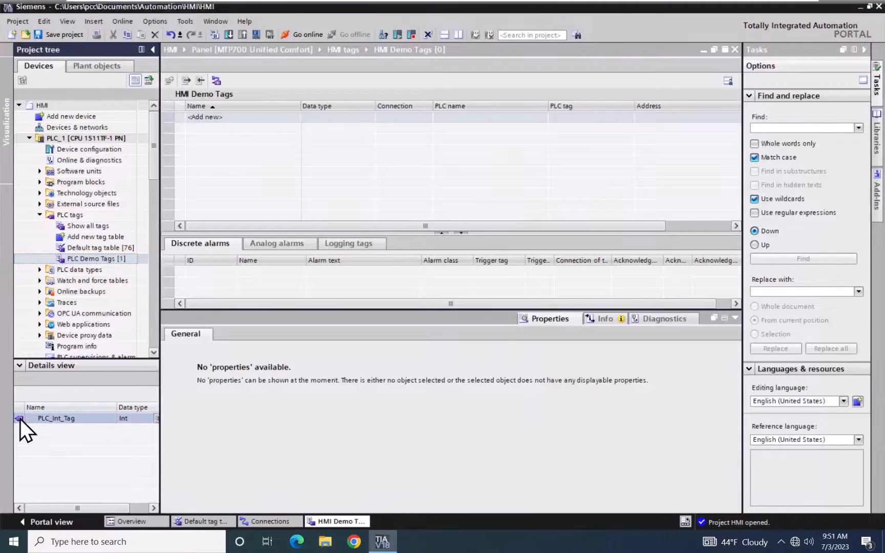
mouse_move(40, 443)
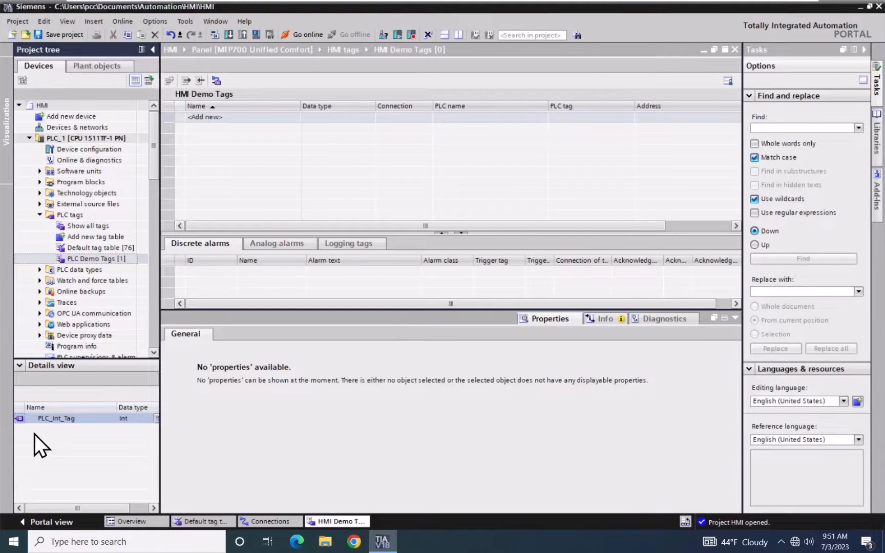
mouse_move(23, 430)
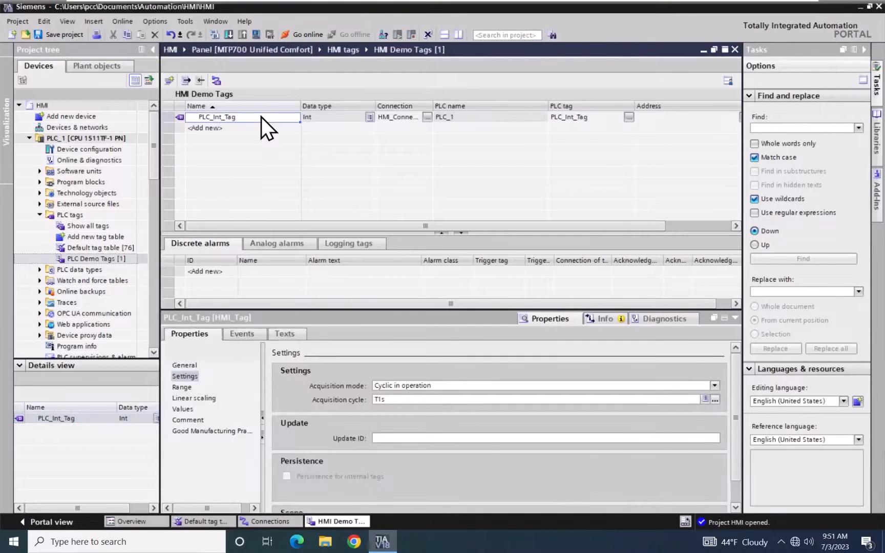
mouse_move(277, 169)
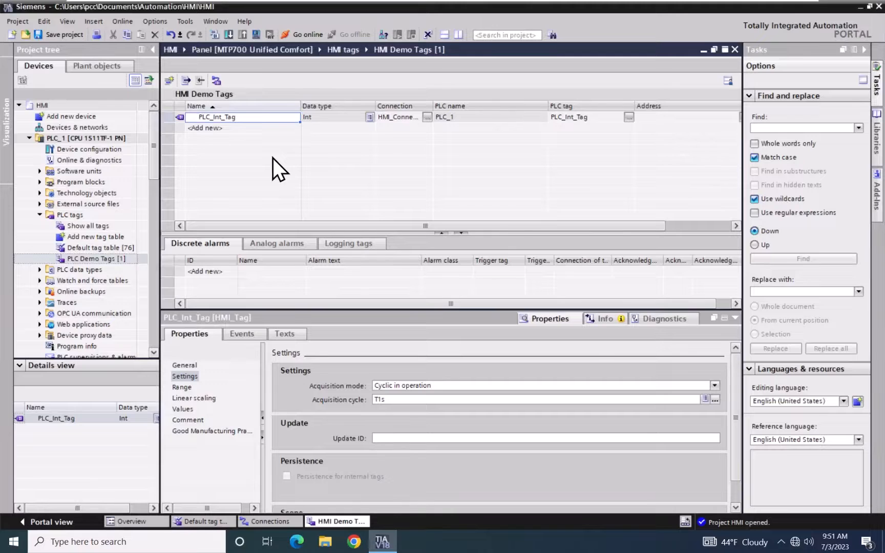
mouse_move(367, 181)
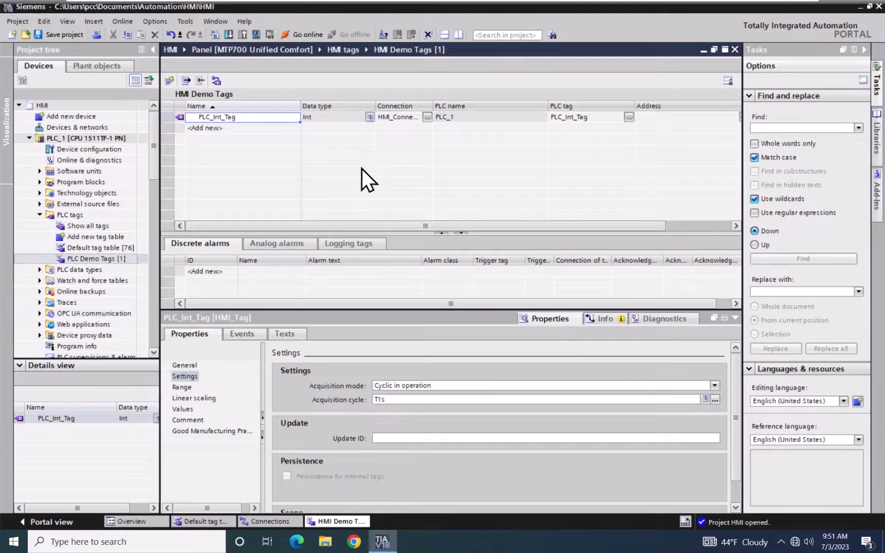
mouse_move(593, 149)
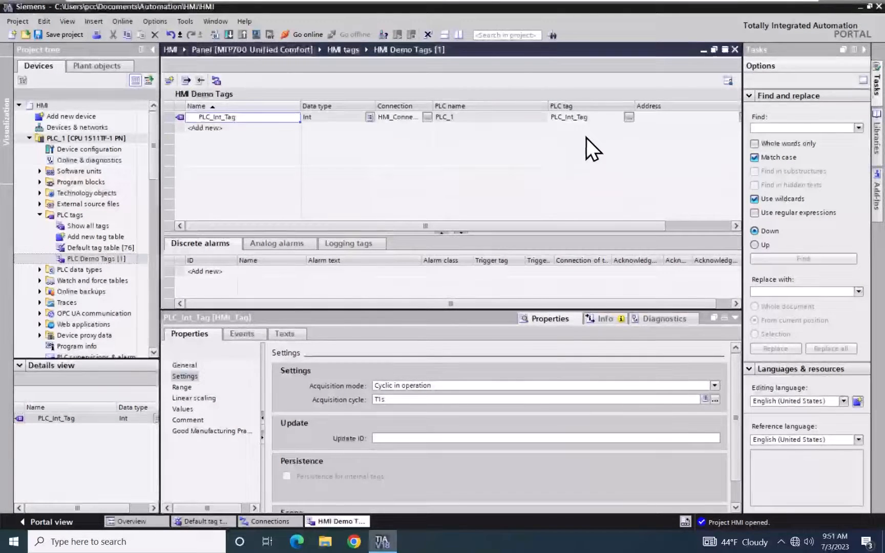
mouse_move(525, 183)
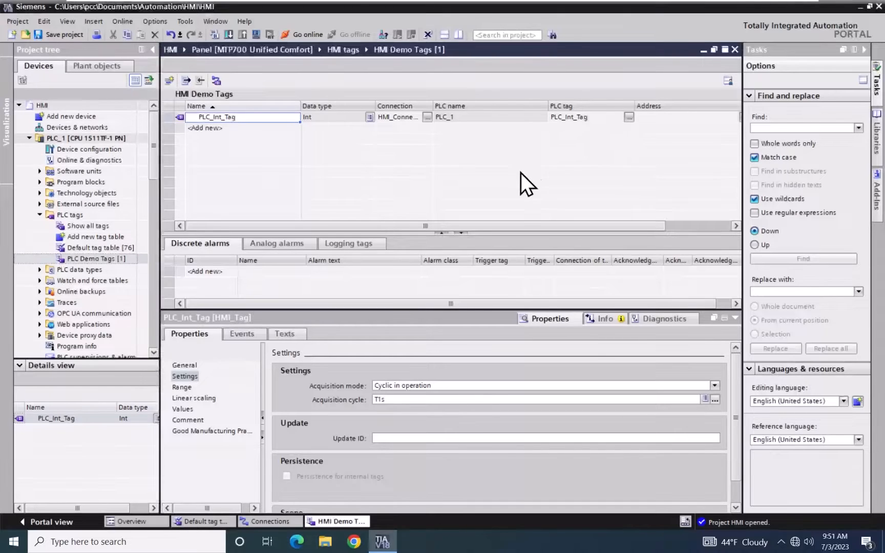
mouse_move(406, 152)
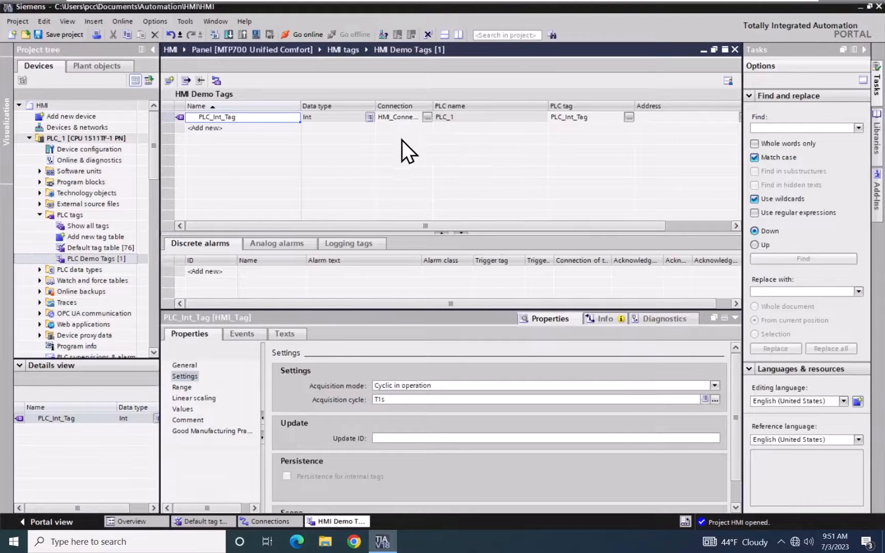
mouse_move(432, 204)
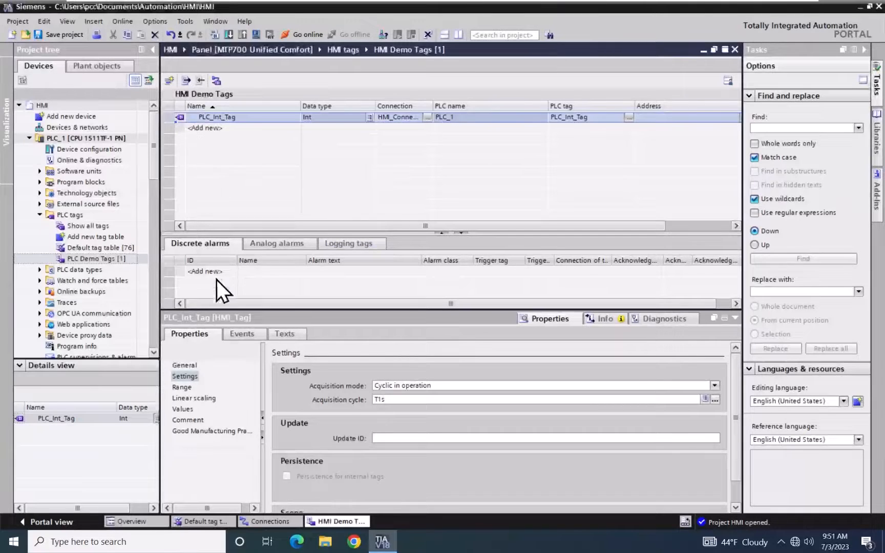
mouse_move(245, 390)
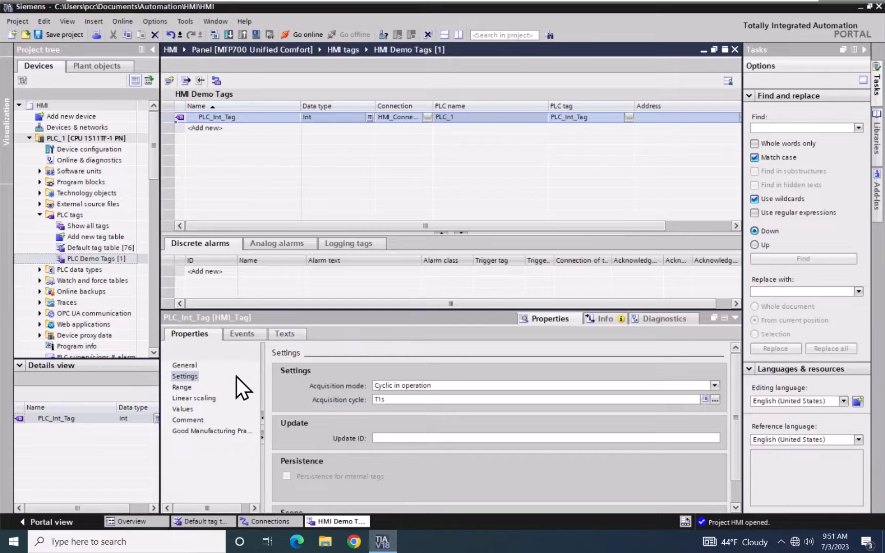
Show PLC_Int_Tag's General properties: linked via HMI_Connection_1 with symbolic access
click(184, 366)
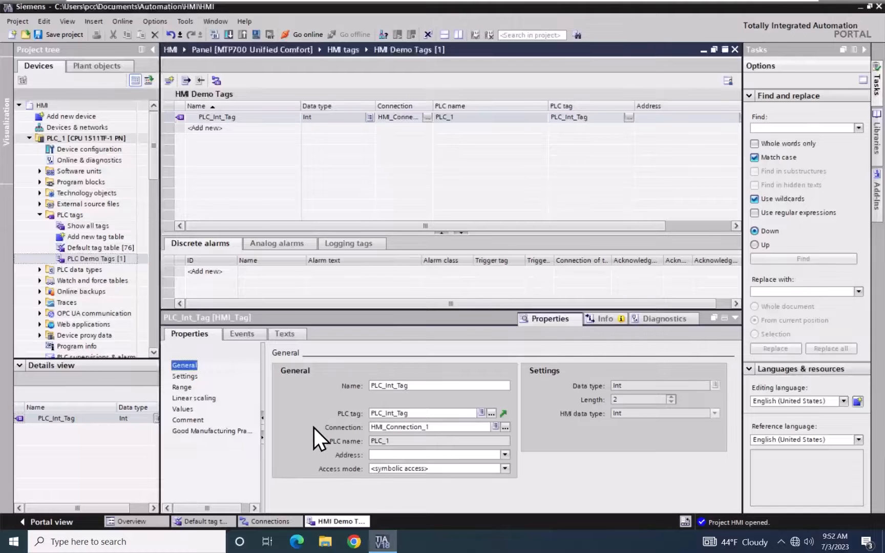
mouse_move(345, 288)
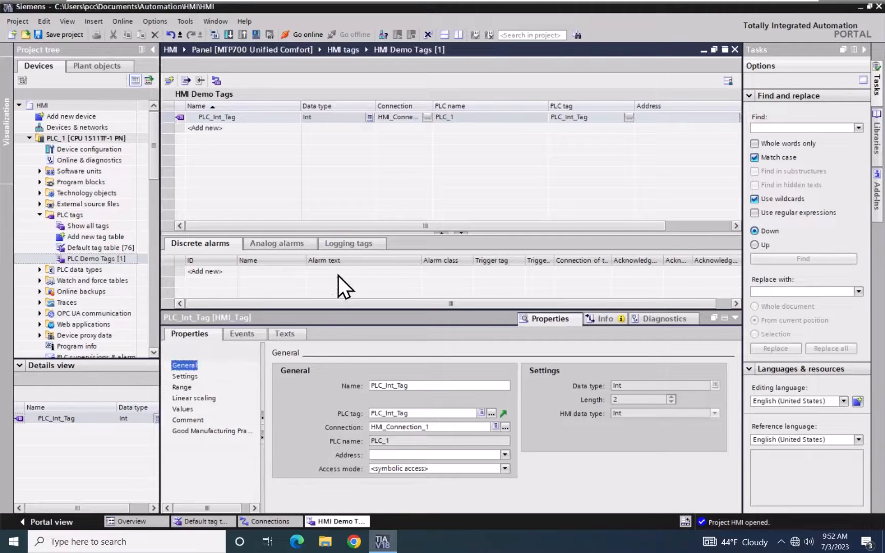
mouse_move(395, 172)
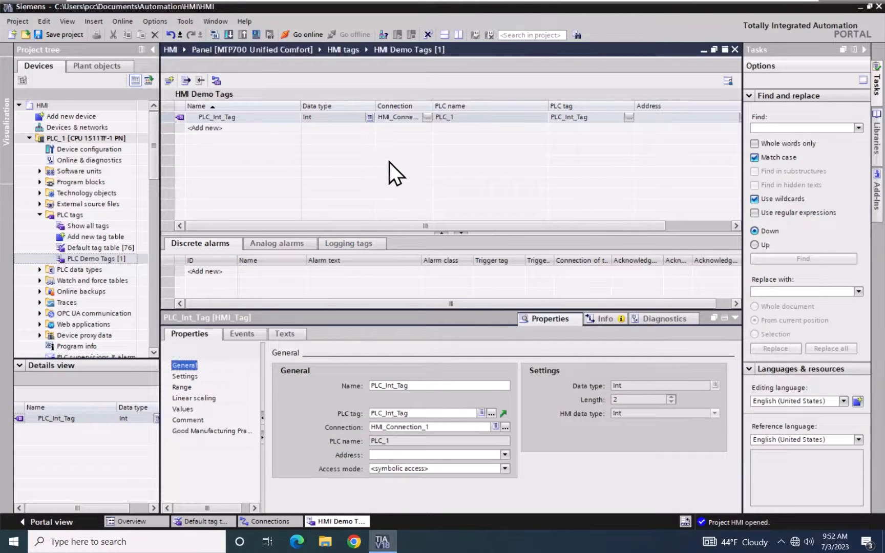
mouse_move(245, 308)
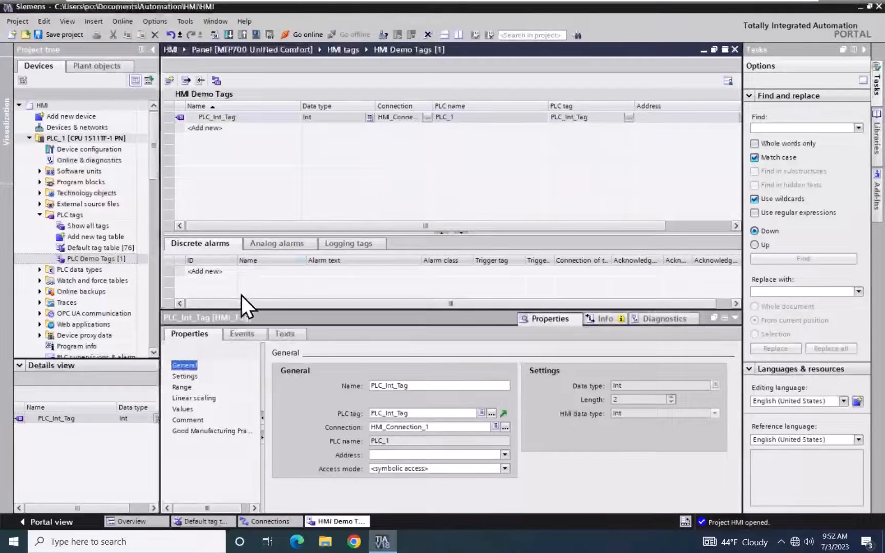
Keep PLC_Int_Tag acquisition Cyclic in operation at T1s after reviewing cycles T100ms–T10s
click(185, 376)
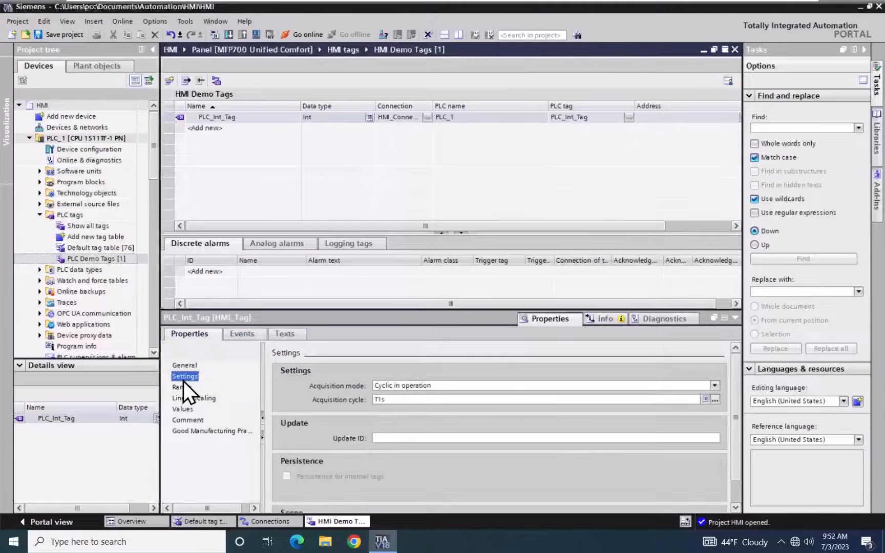
mouse_move(296, 406)
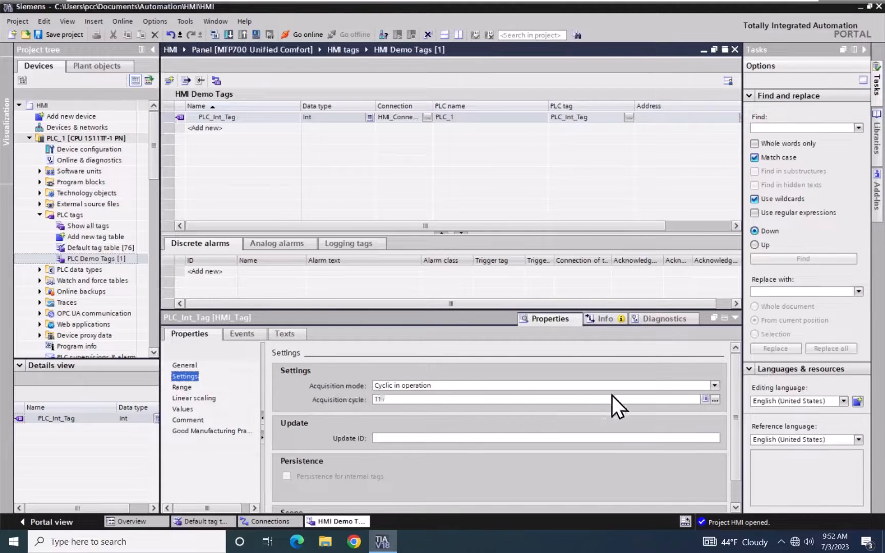
click(713, 386)
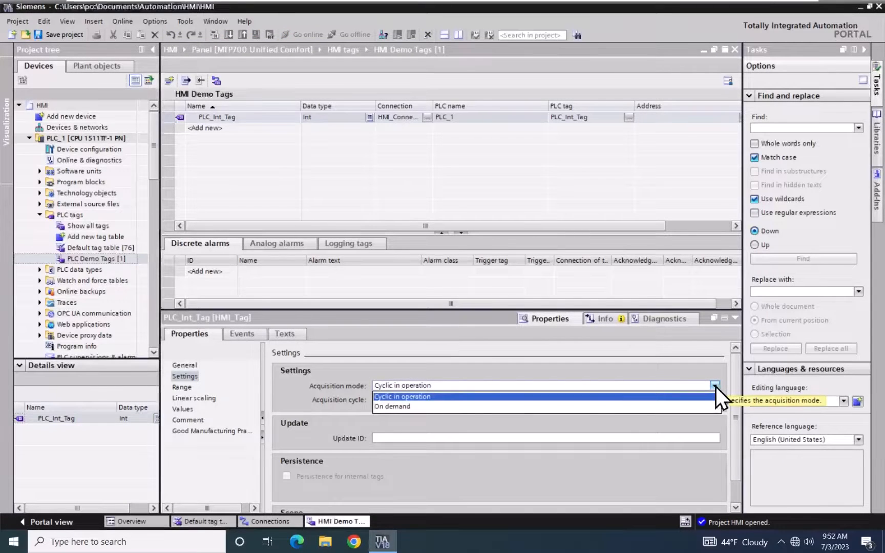
click(403, 386)
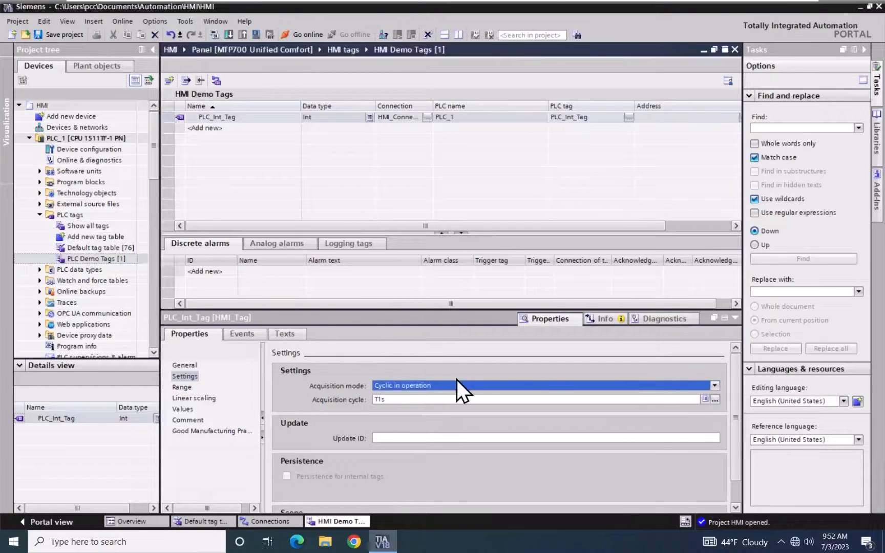
mouse_move(325, 421)
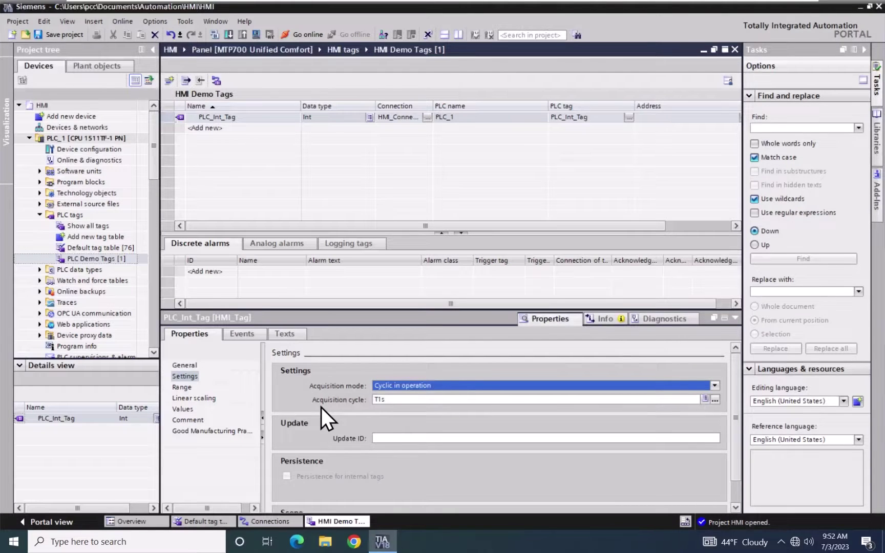
mouse_move(494, 437)
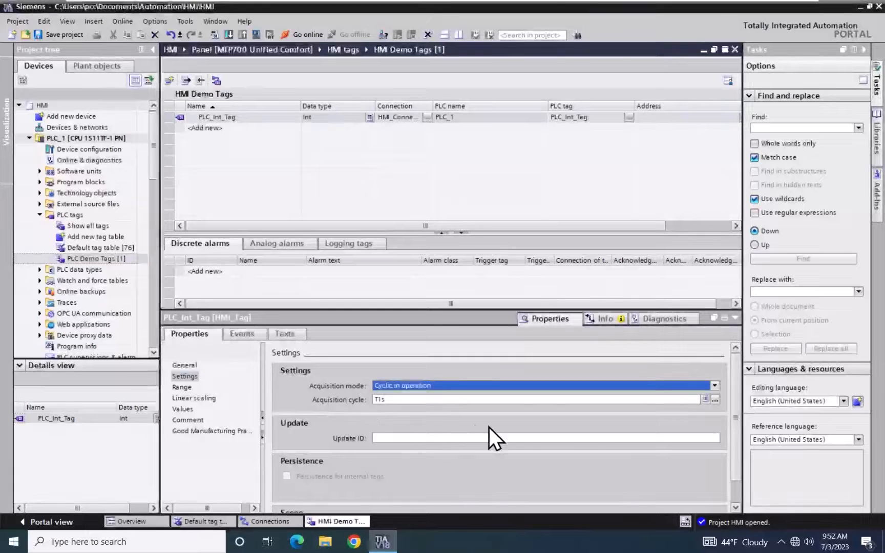
click(714, 399)
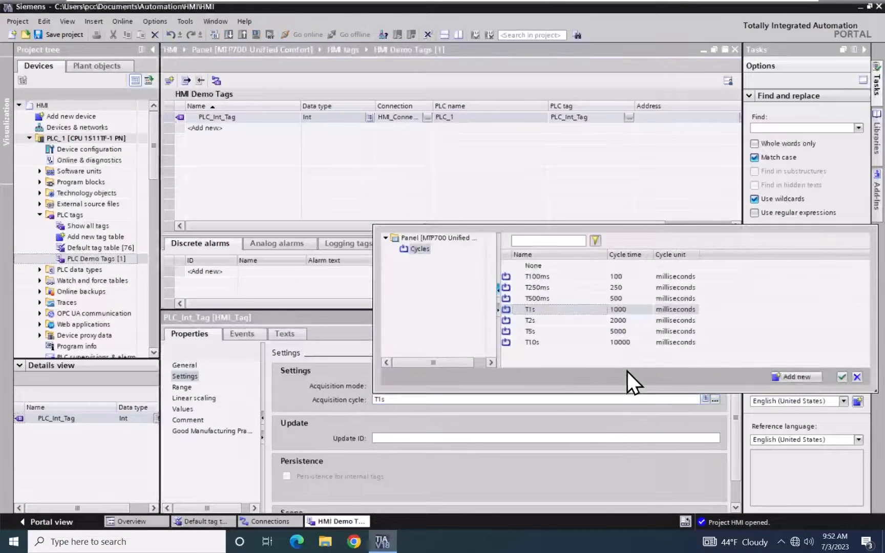
mouse_move(570, 367)
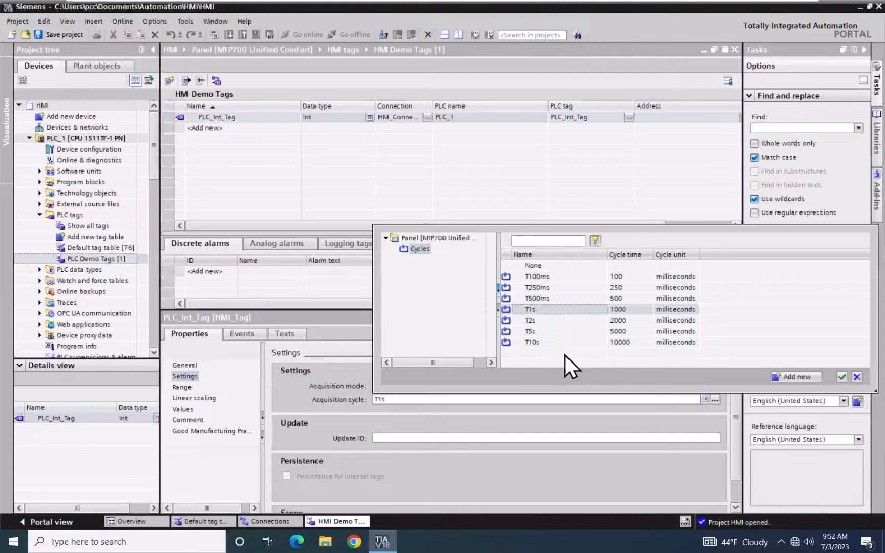
mouse_move(446, 271)
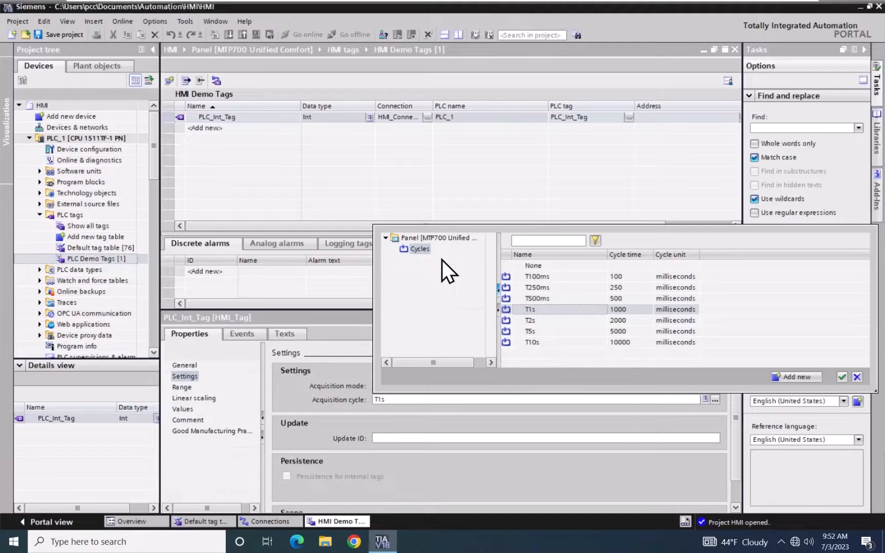
mouse_move(422, 277)
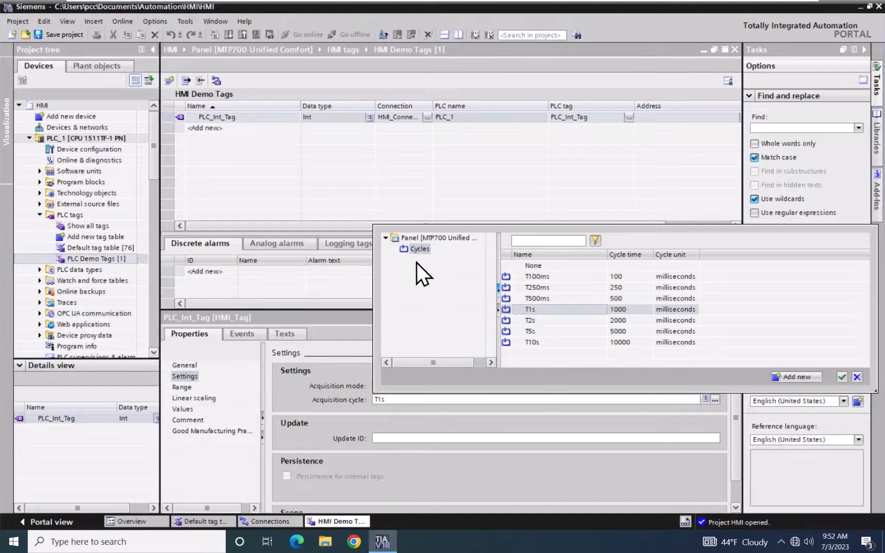
mouse_move(796, 336)
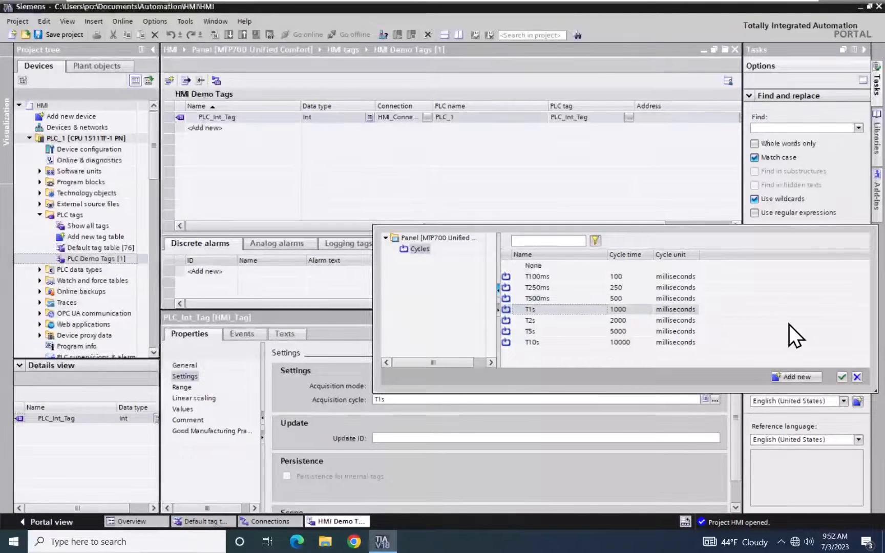
click(841, 377)
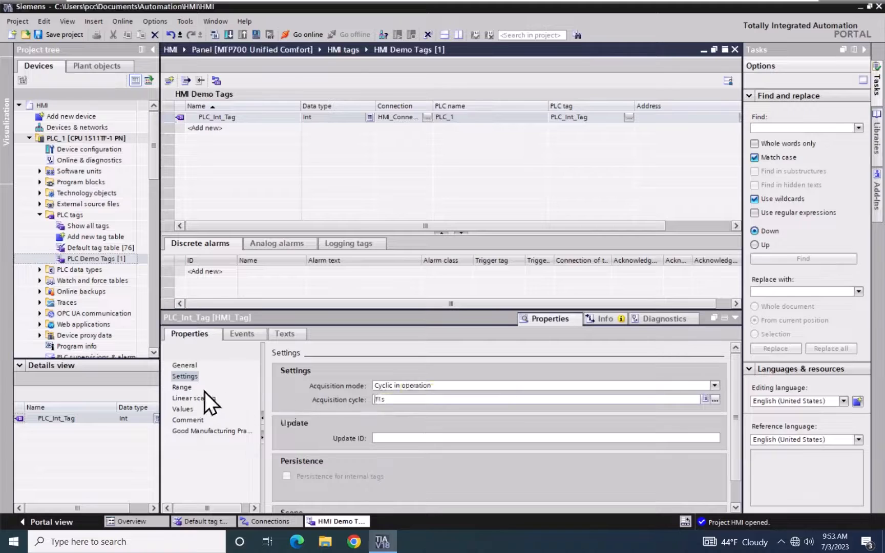
Set PLC_Int_Tag's Upper 2 limit to constant 100 and Lower 2 to constant 0
click(182, 388)
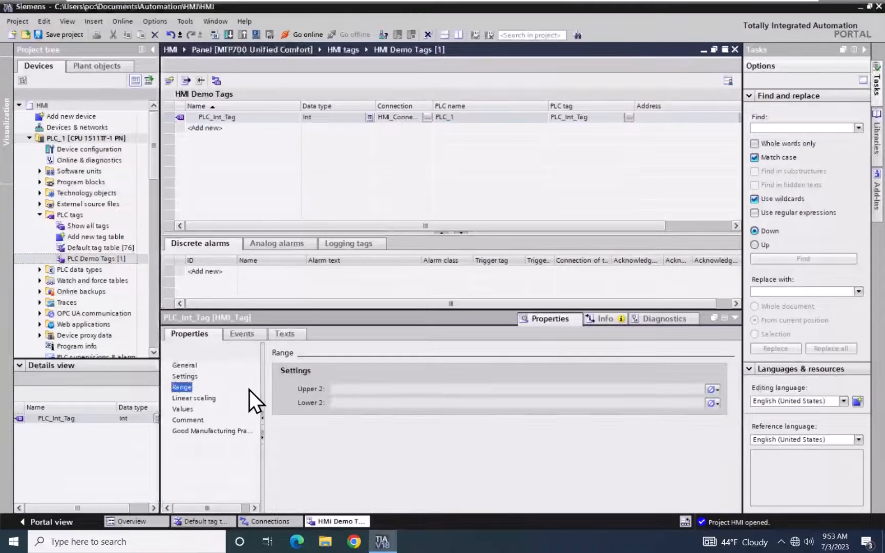
mouse_move(286, 398)
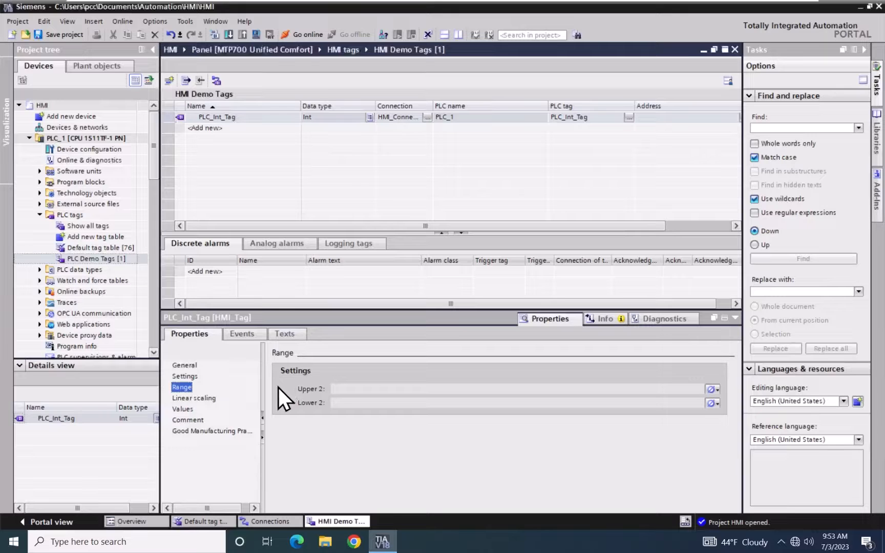
mouse_move(621, 426)
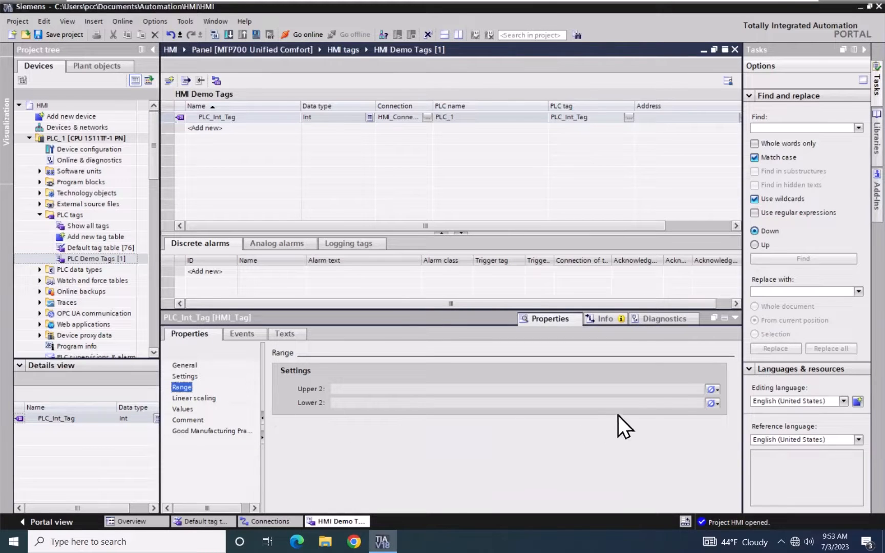
click(716, 389)
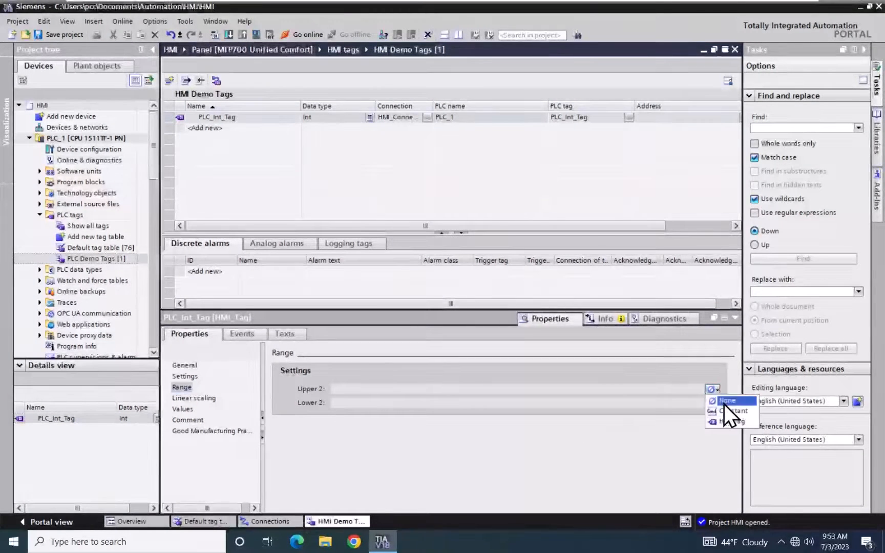
click(727, 400)
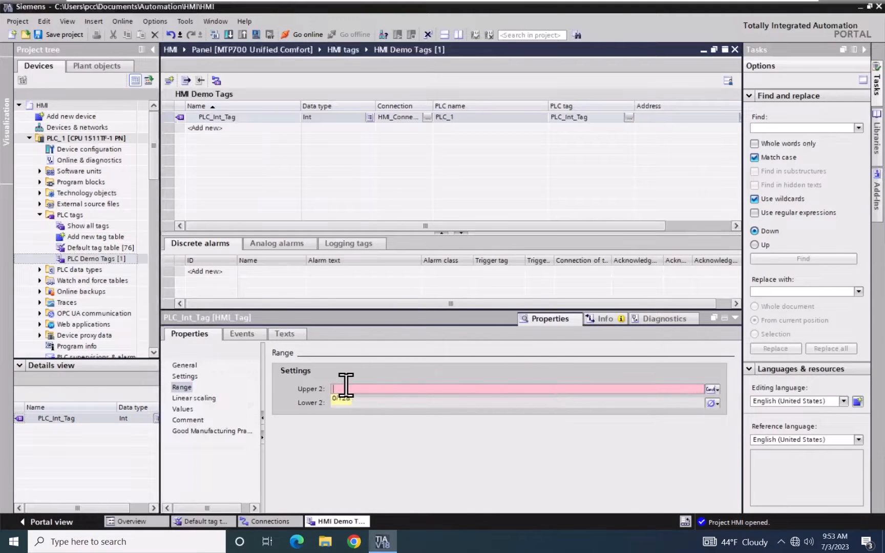
text(100)
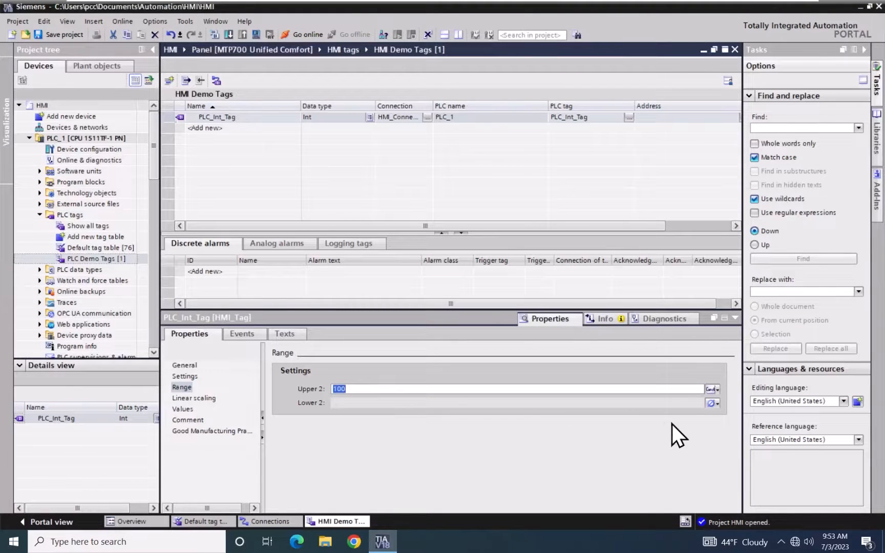
click(714, 402)
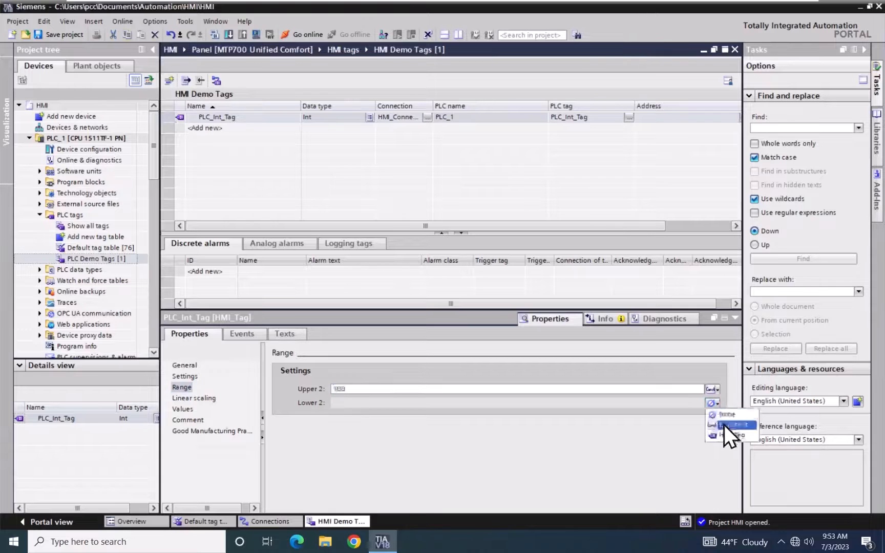
click(734, 425)
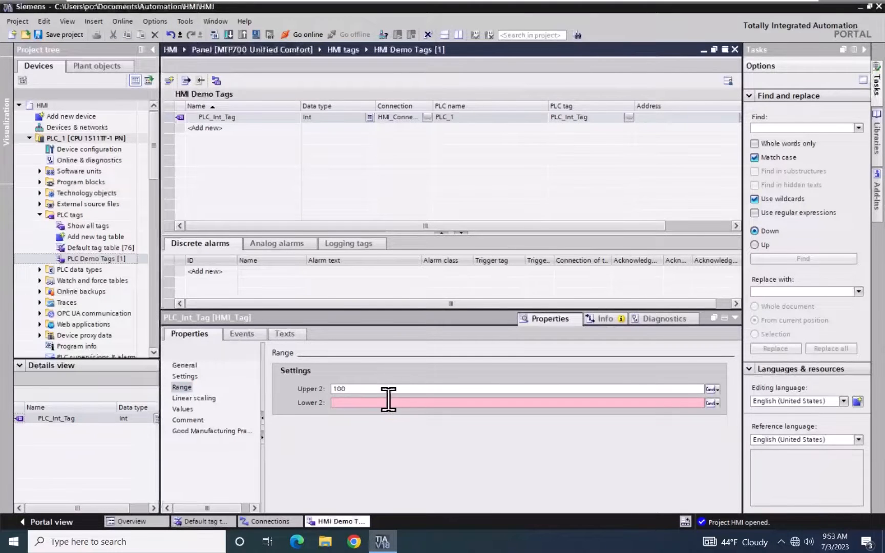
text(0)
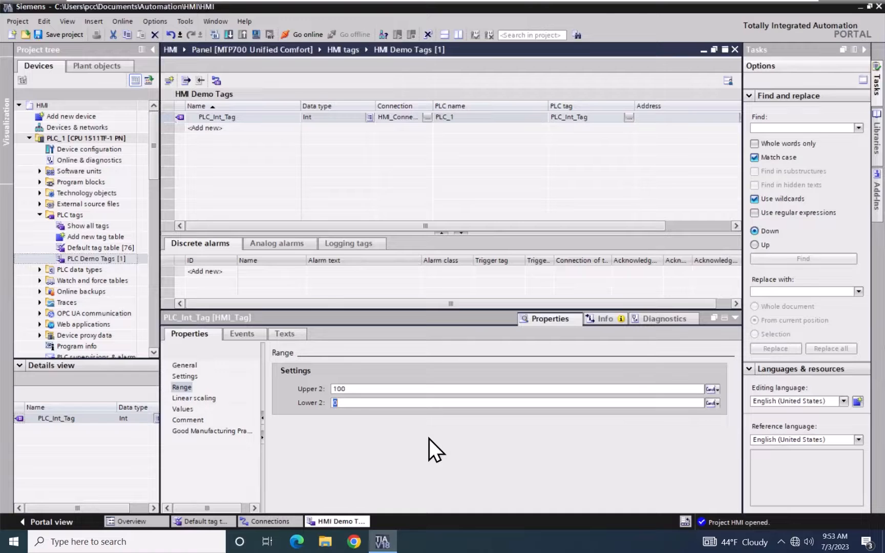
Briefly enable linear scaling to view PLC 0–10 to HMI 0–100, then disable it
click(194, 398)
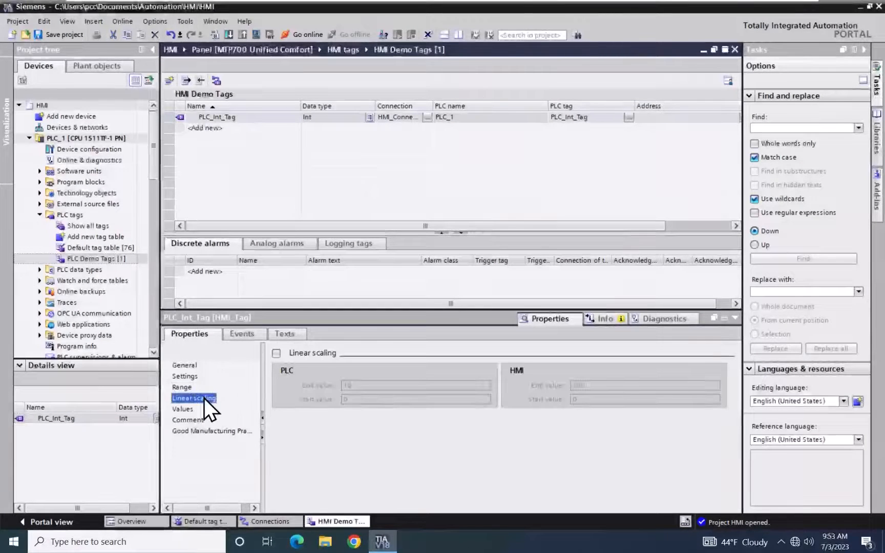
click(276, 353)
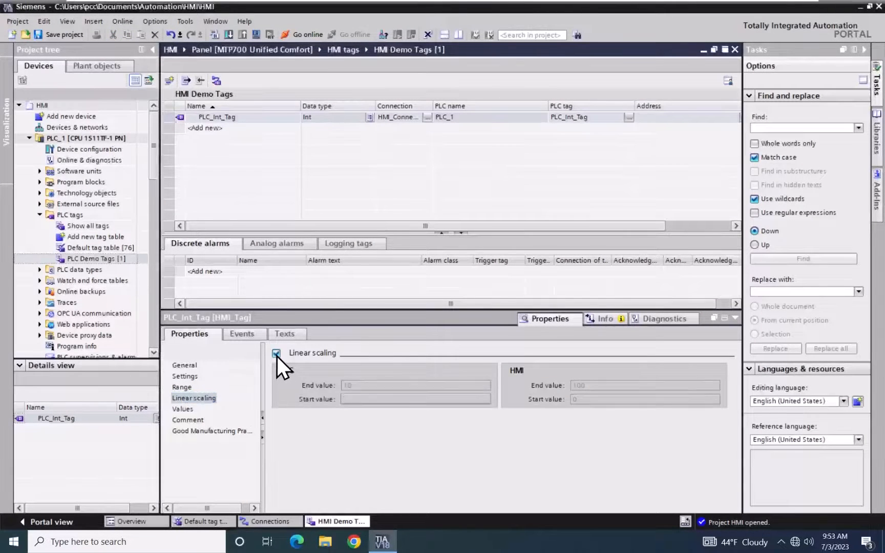
click(276, 353)
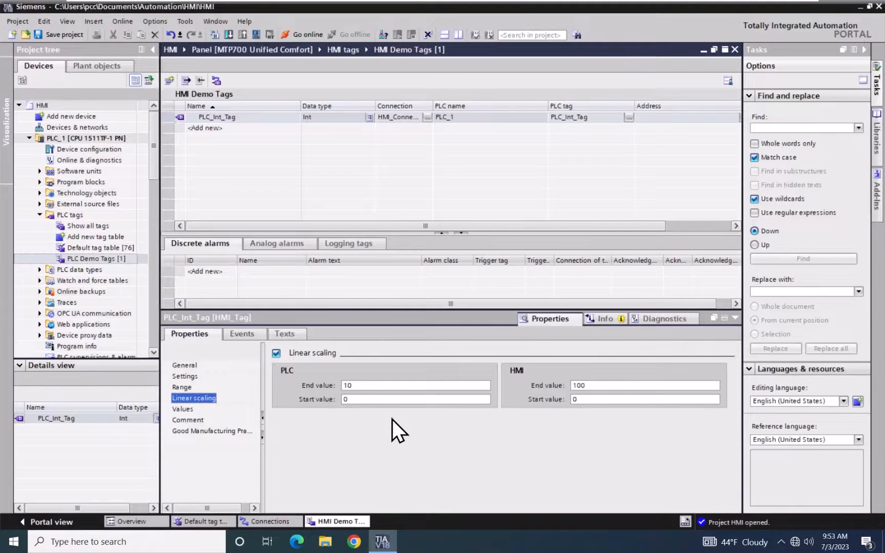
mouse_move(629, 457)
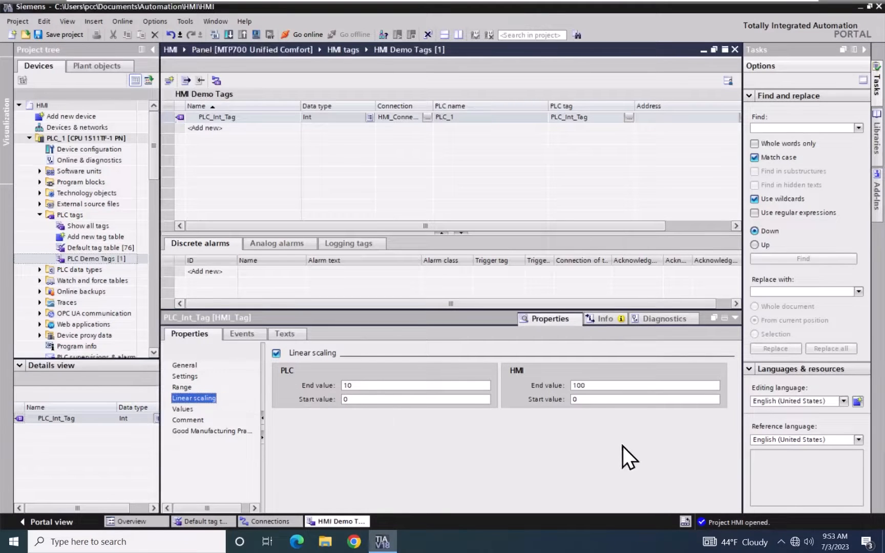
mouse_move(550, 449)
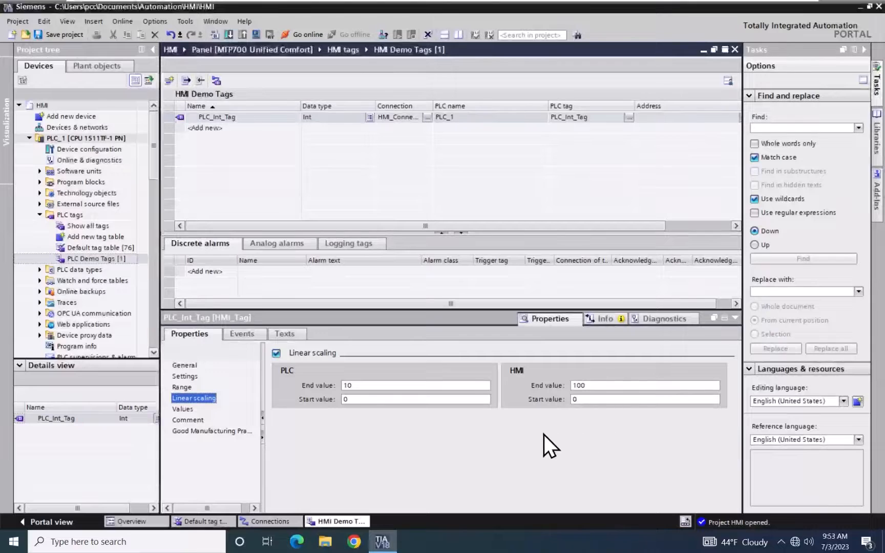
mouse_move(511, 437)
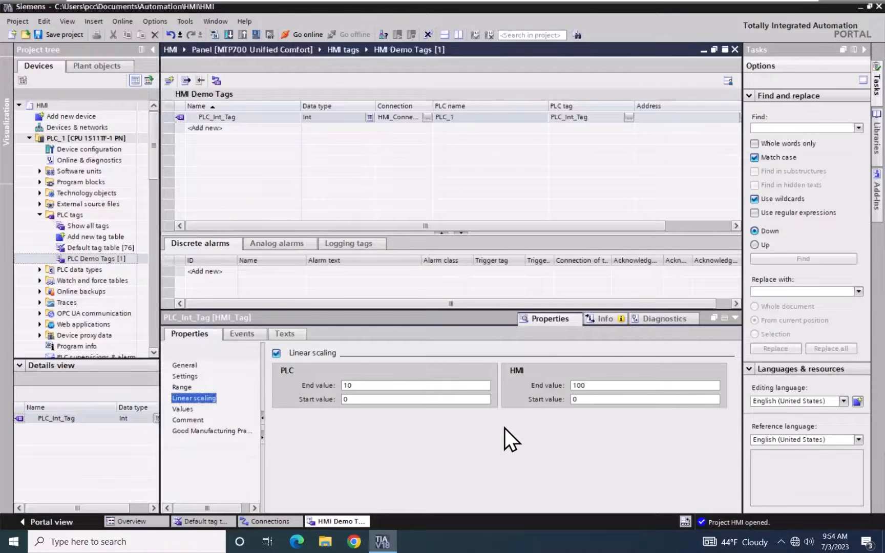
mouse_move(564, 438)
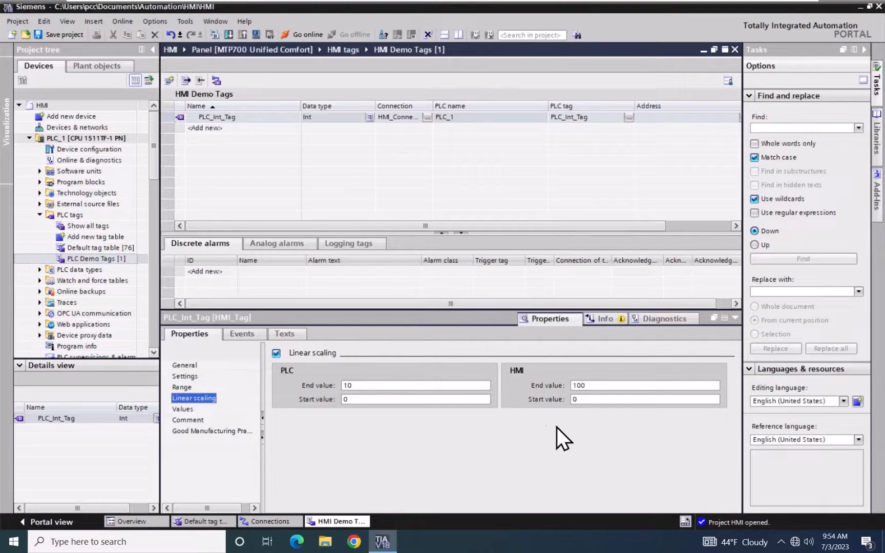
mouse_move(596, 435)
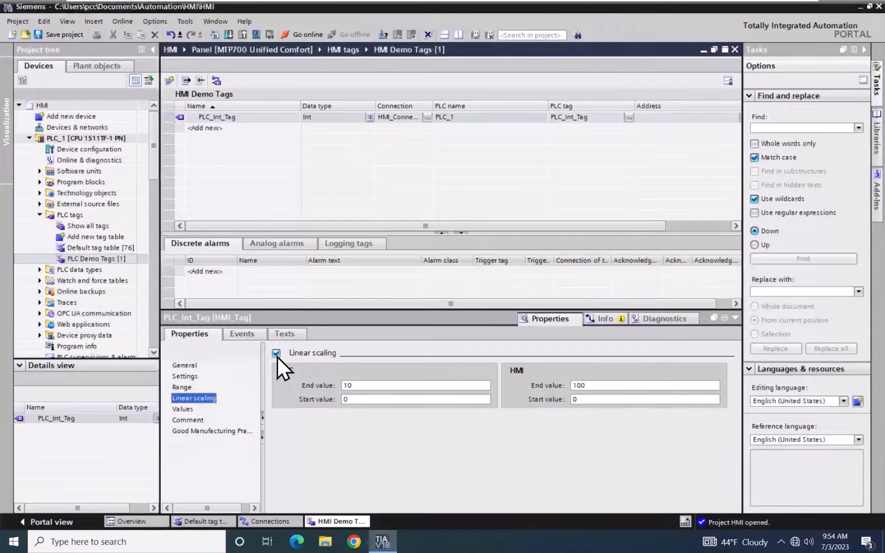
click(277, 353)
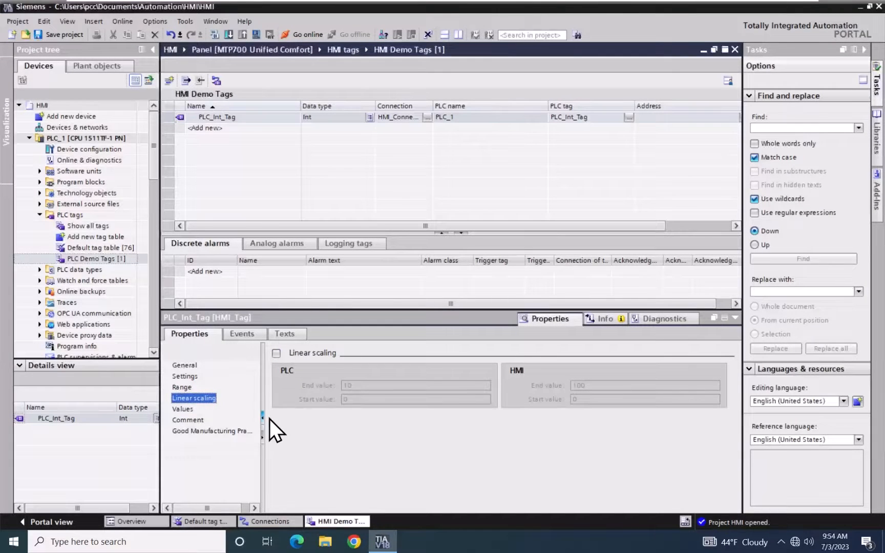
mouse_move(211, 140)
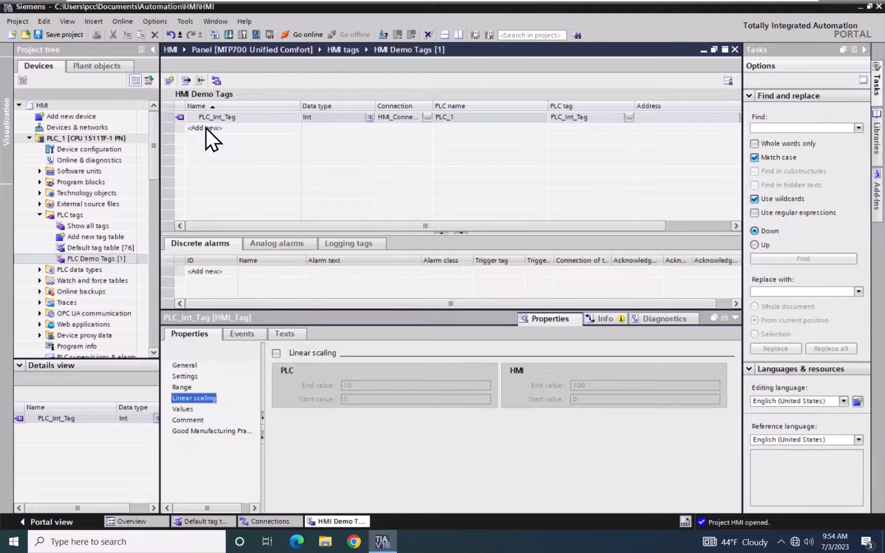
Add tag Bool_Tag_1 to HMI Demo Tags and open its connection choices
click(226, 128)
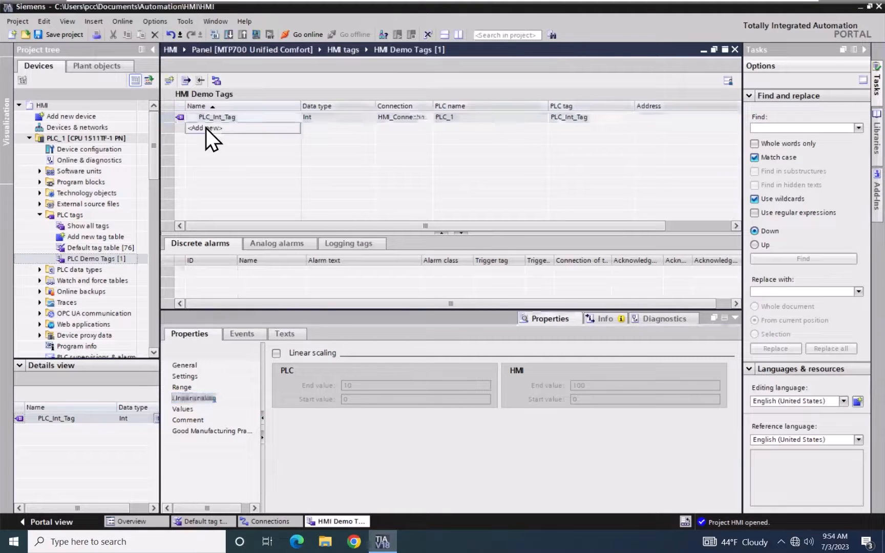
click(204, 127)
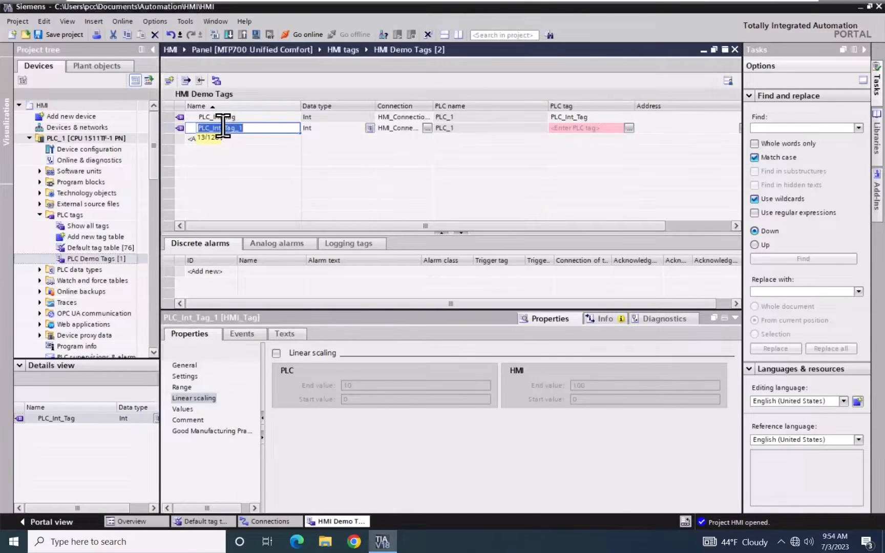
text(Bool_Tag)
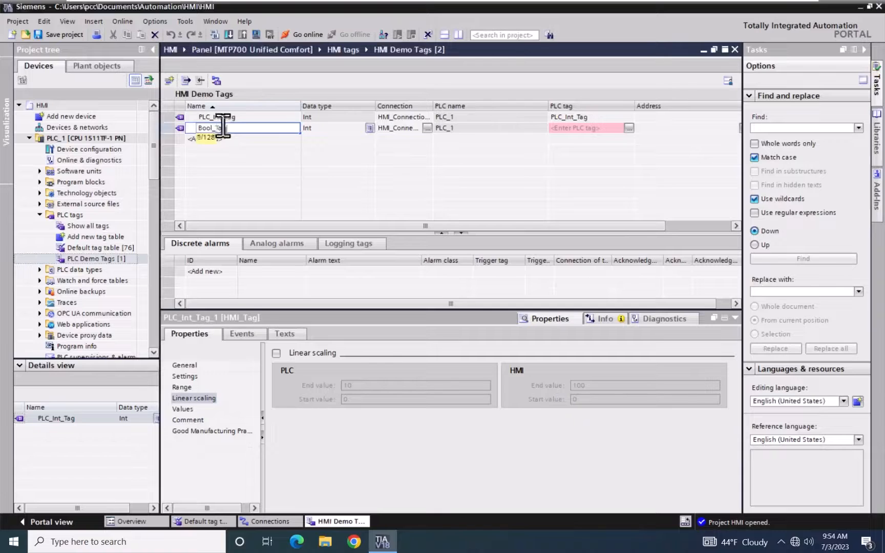
text(_1)
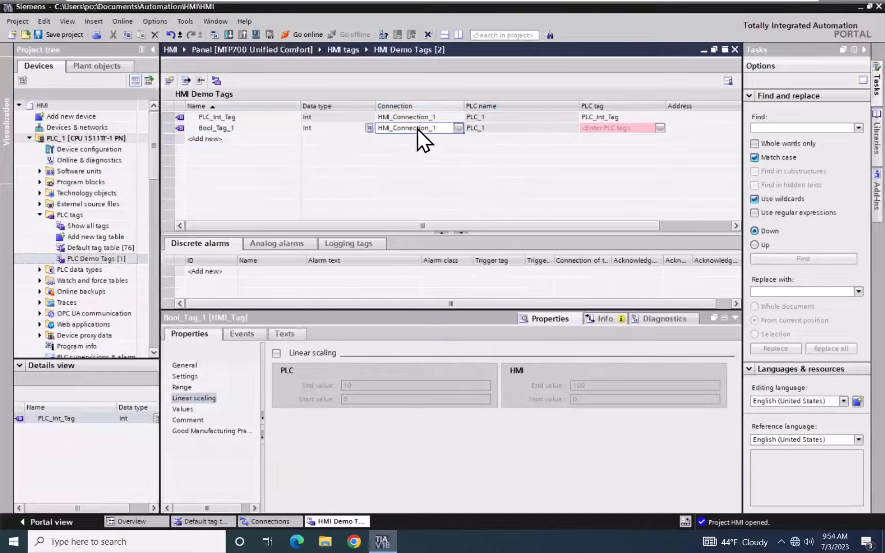
mouse_move(432, 147)
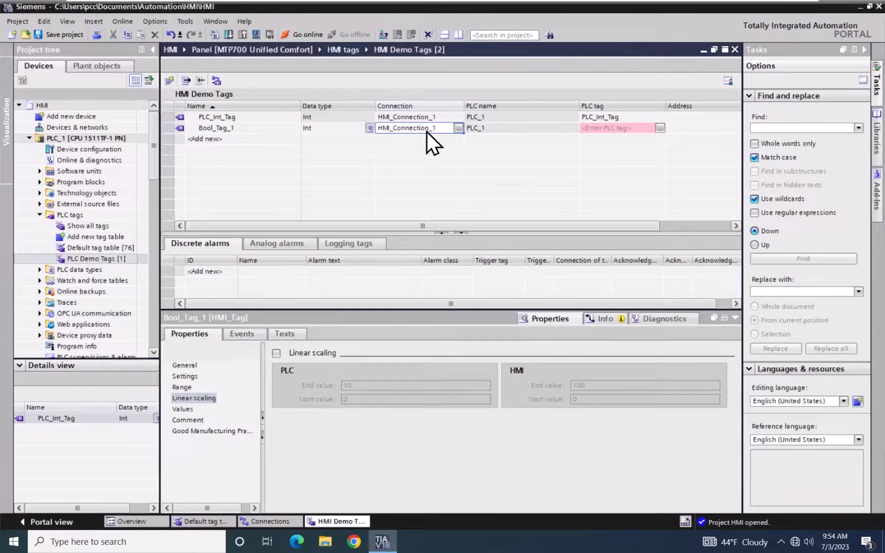
click(459, 128)
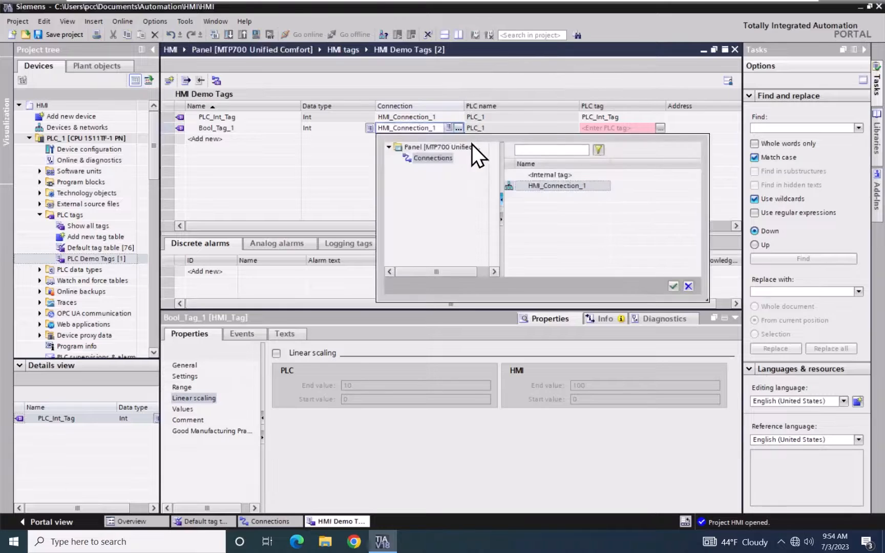
click(548, 175)
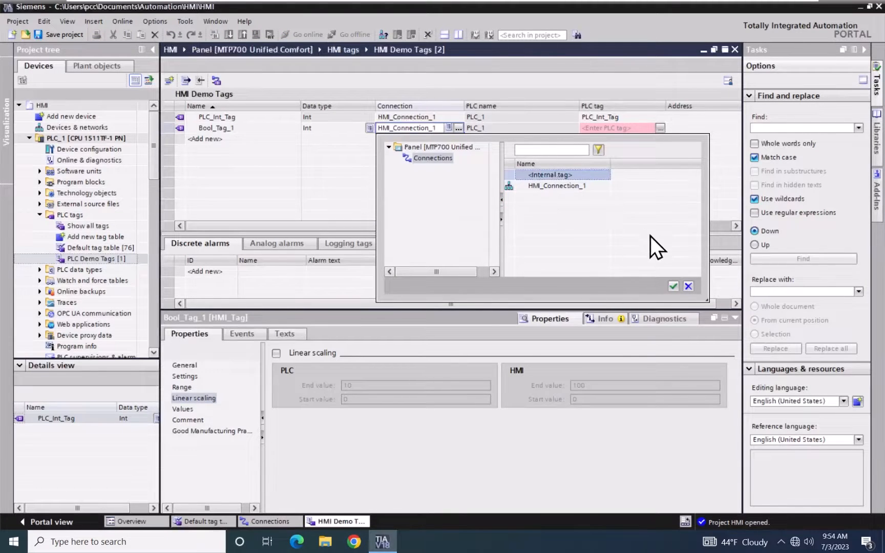